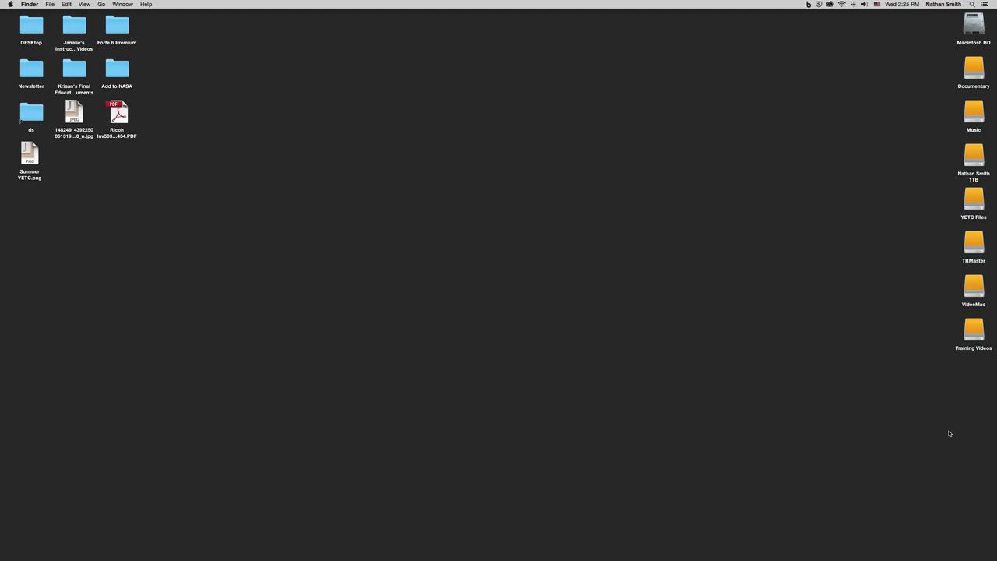
pyautogui.moveTo(884, 493)
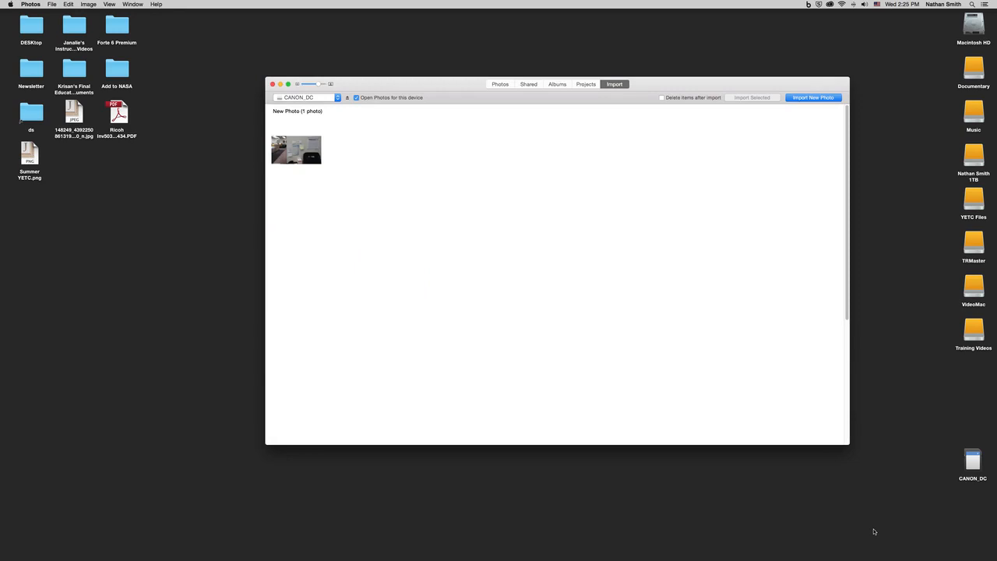
pyautogui.moveTo(849, 499)
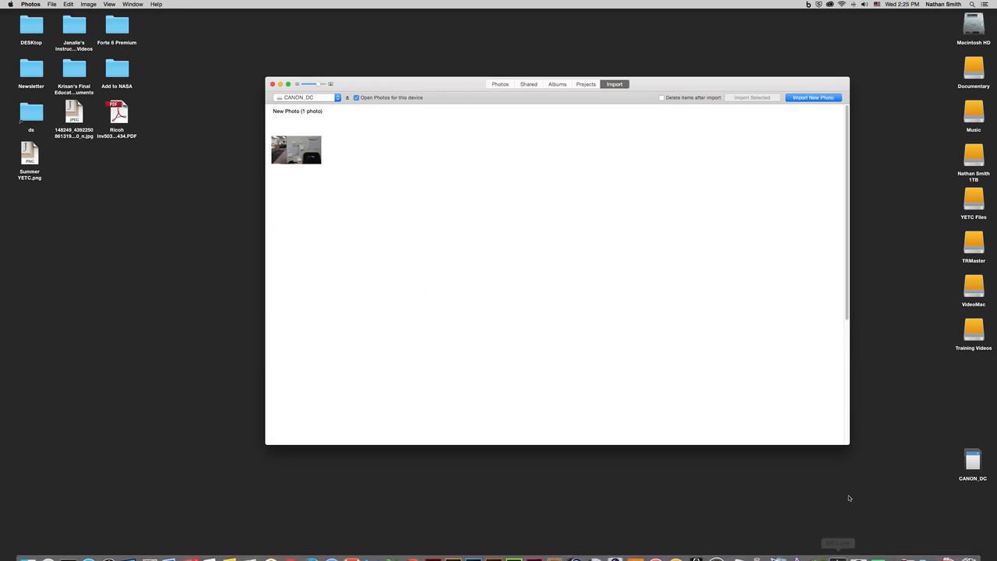
pyautogui.moveTo(786, 502)
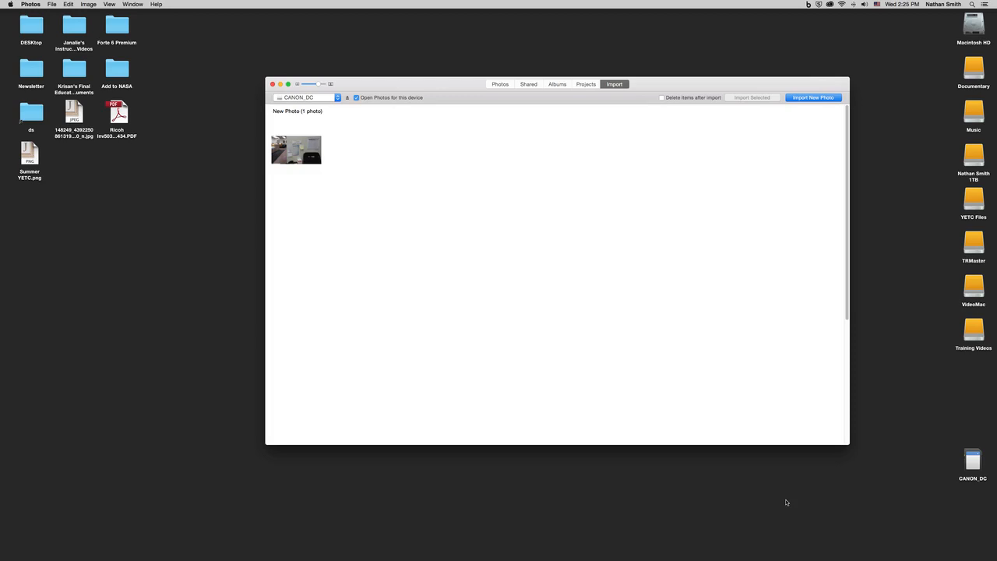
pyautogui.moveTo(654, 396)
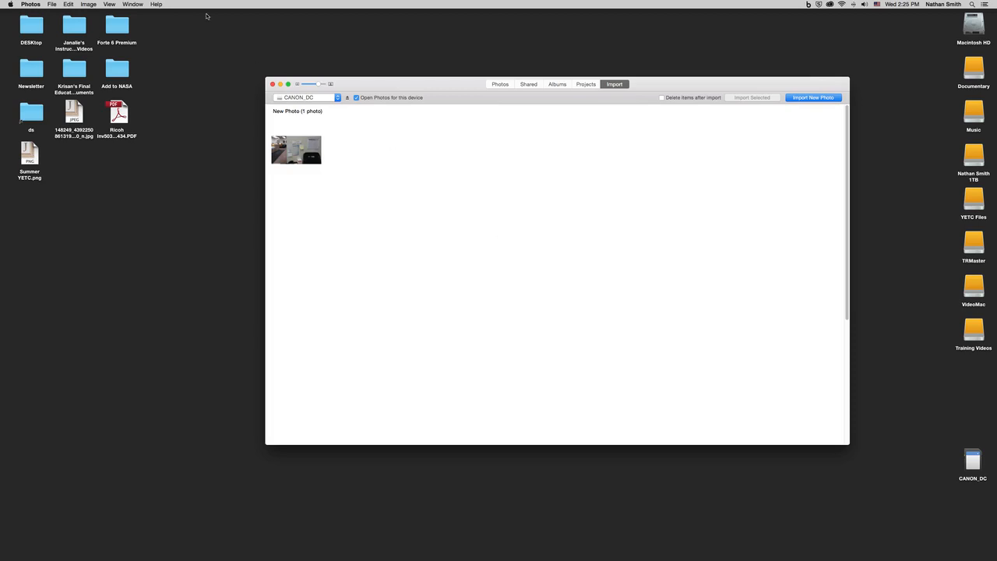
# Quit Photos without importing the CANON_DC card's photo
pyautogui.click(31, 4)
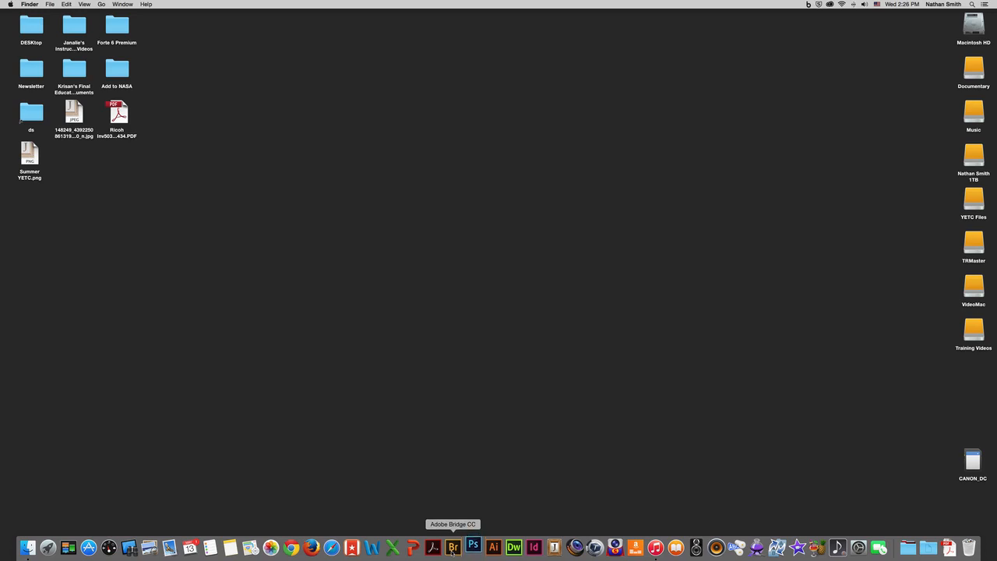
# Launch Adobe Bridge CC, then Photoshop CC 2014, from the Dock
pyautogui.click(452, 547)
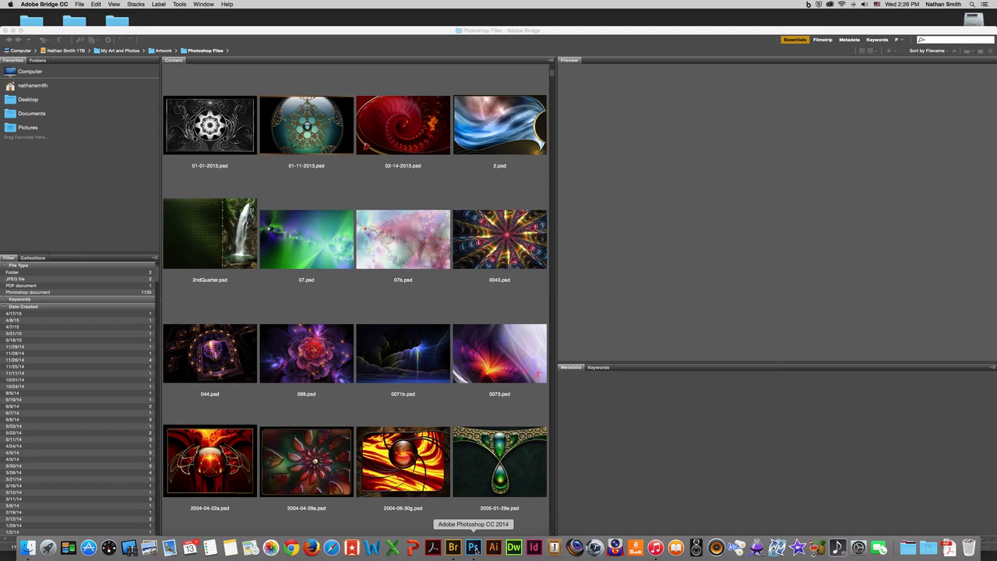
pyautogui.click(452, 547)
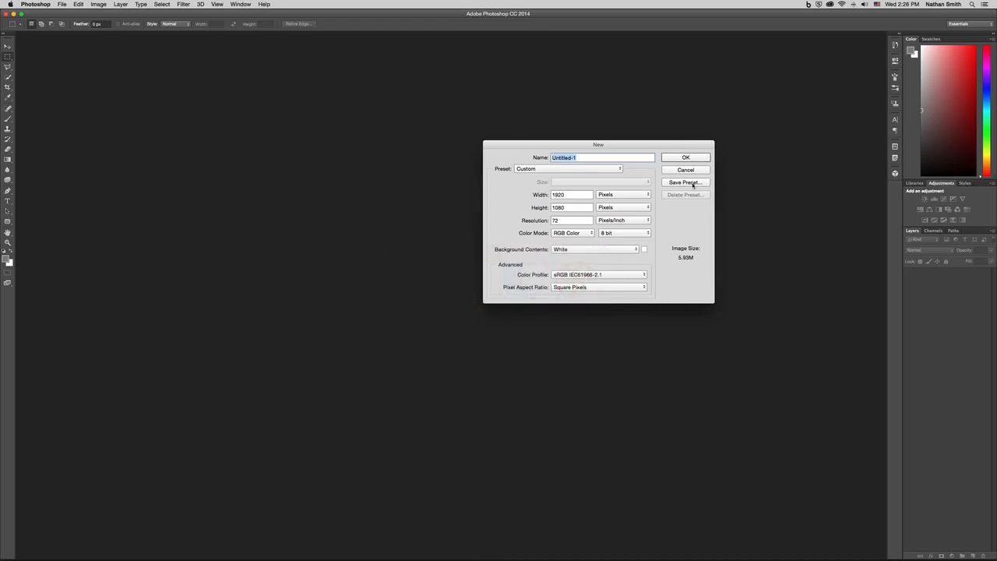
# Cancel Photoshop's new-document dialog and switch to Bridge via File > Browse in Bridge
pyautogui.click(686, 170)
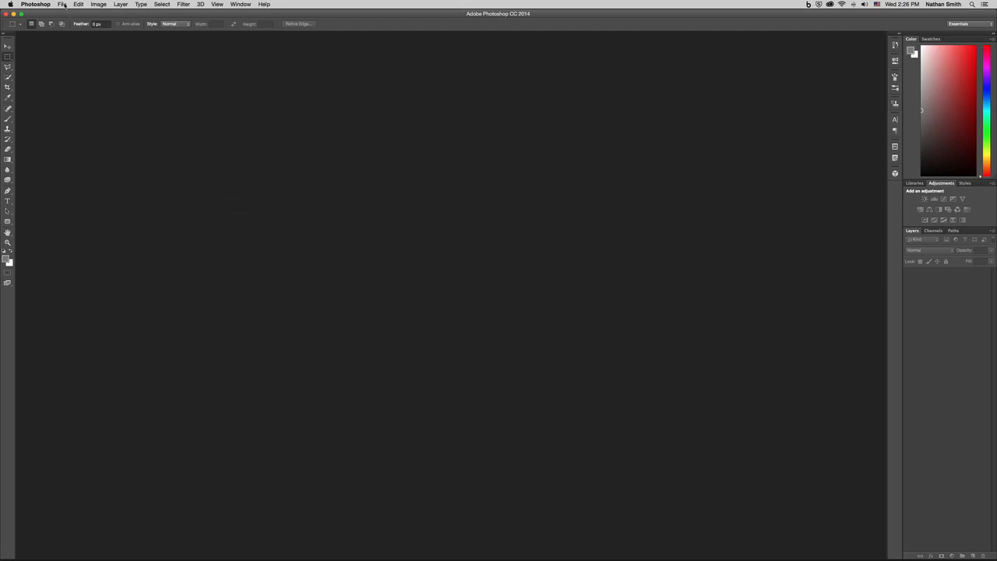
pyautogui.click(61, 5)
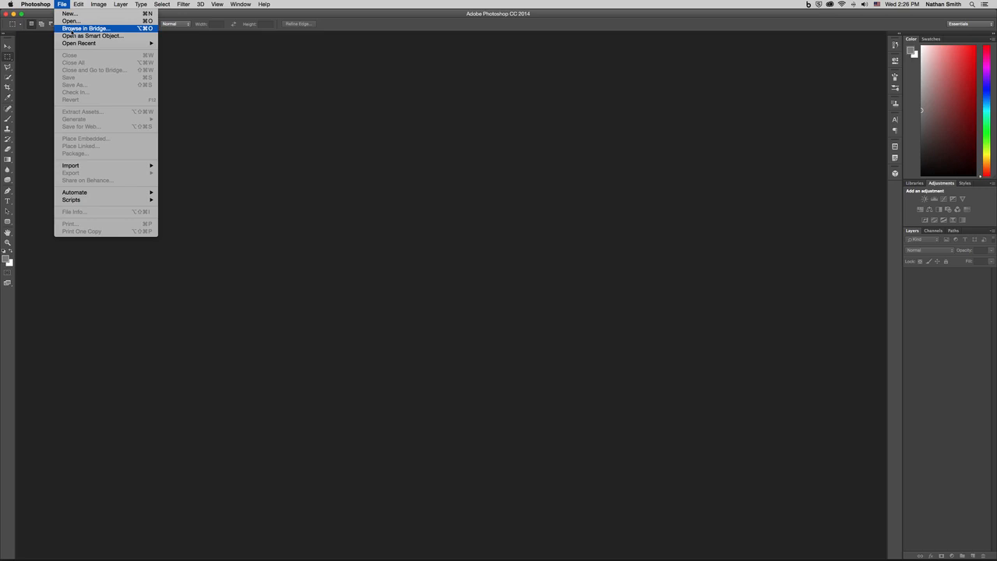
pyautogui.moveTo(92, 35)
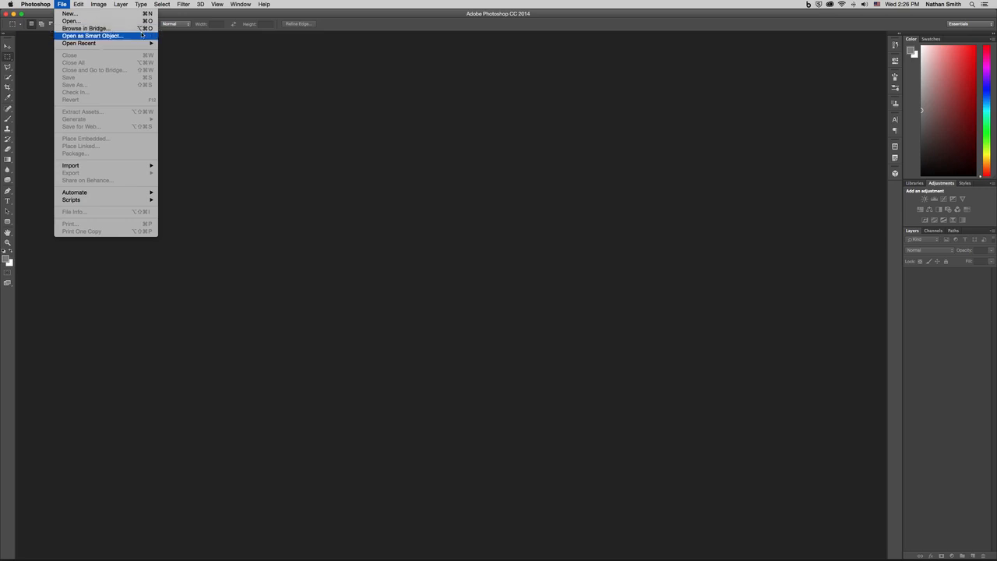
pyautogui.moveTo(86, 29)
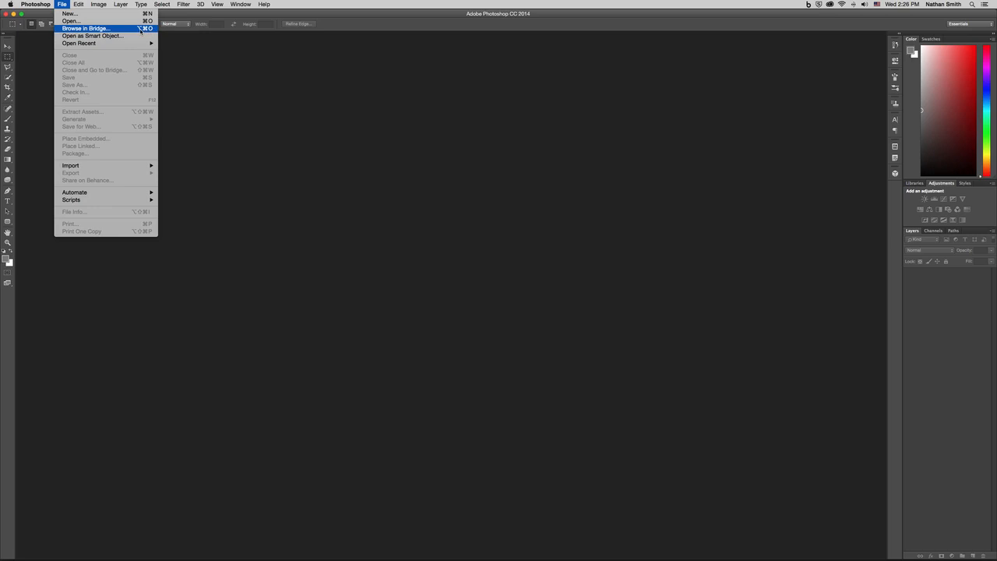
pyautogui.click(84, 29)
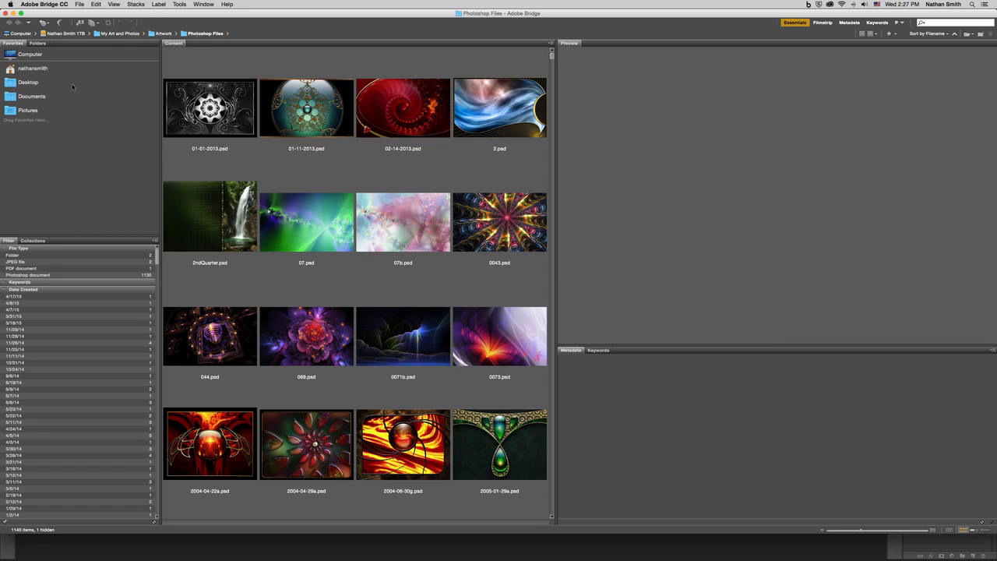
# Browse the Desktop, Pictures and home Favorites in Bridge, ending on Desktop
pyautogui.click(28, 81)
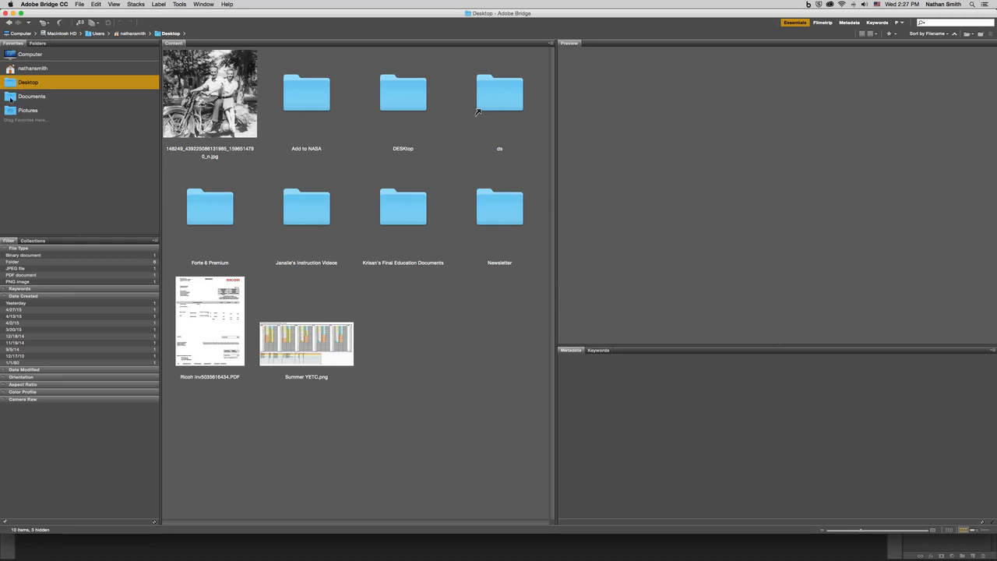
pyautogui.click(27, 109)
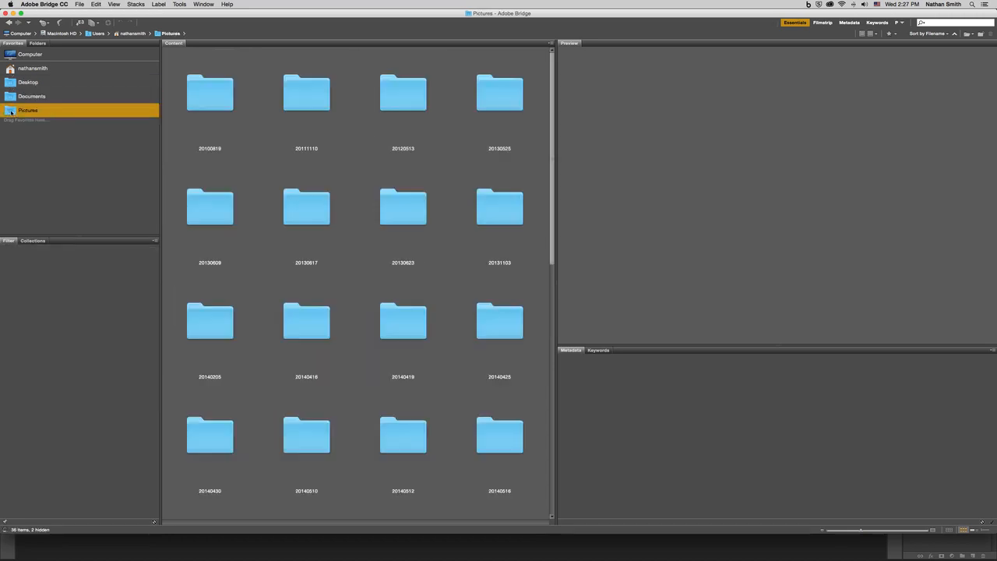
pyautogui.click(28, 82)
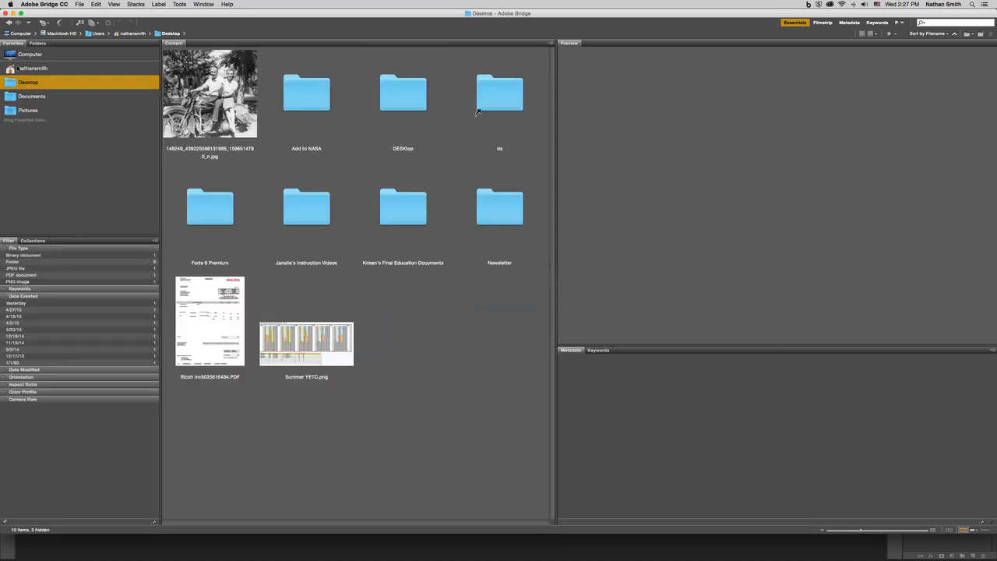
pyautogui.click(33, 69)
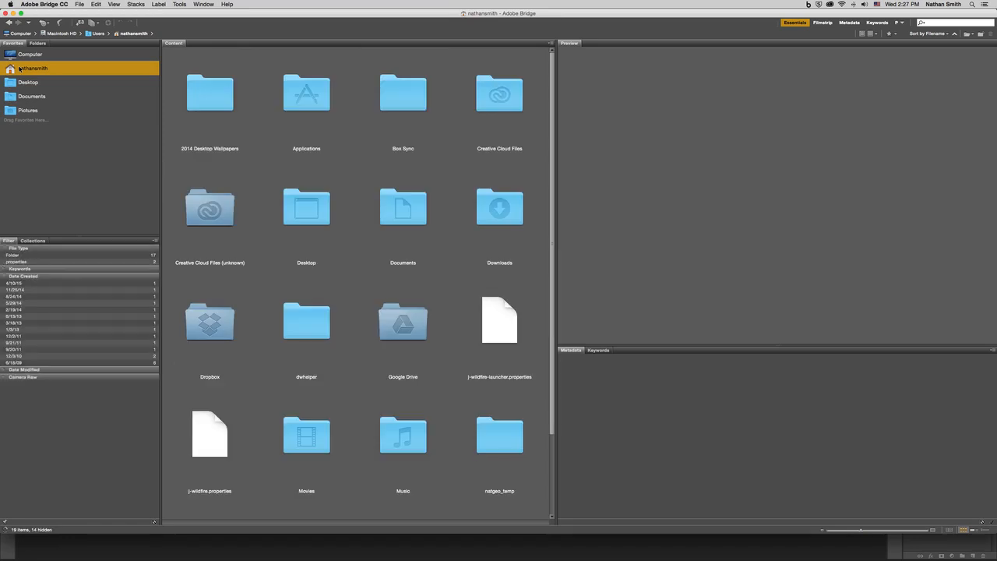
pyautogui.click(28, 82)
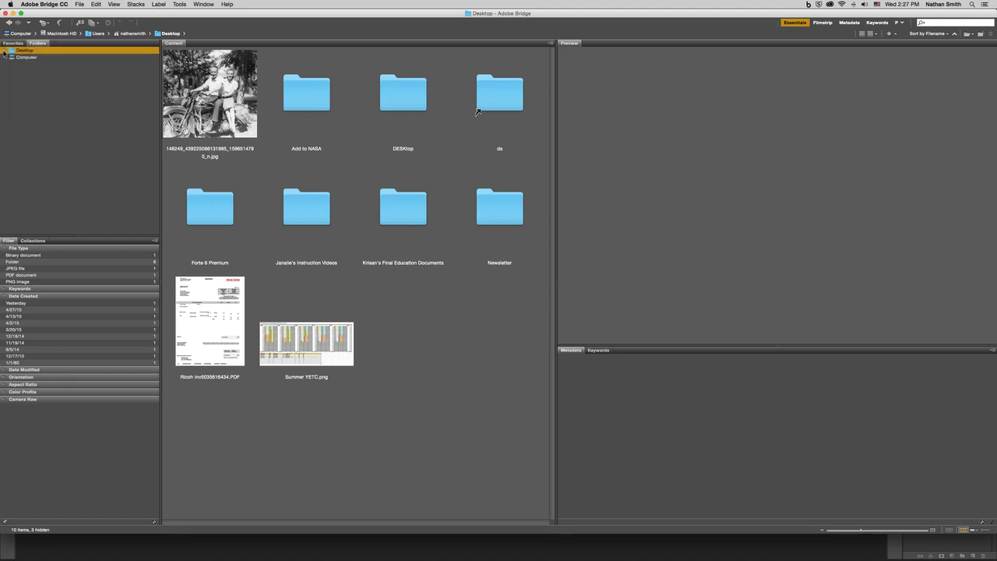
# Open the Add to NASA subfolder in the folder tree, then return to Desktop
pyautogui.click(5, 50)
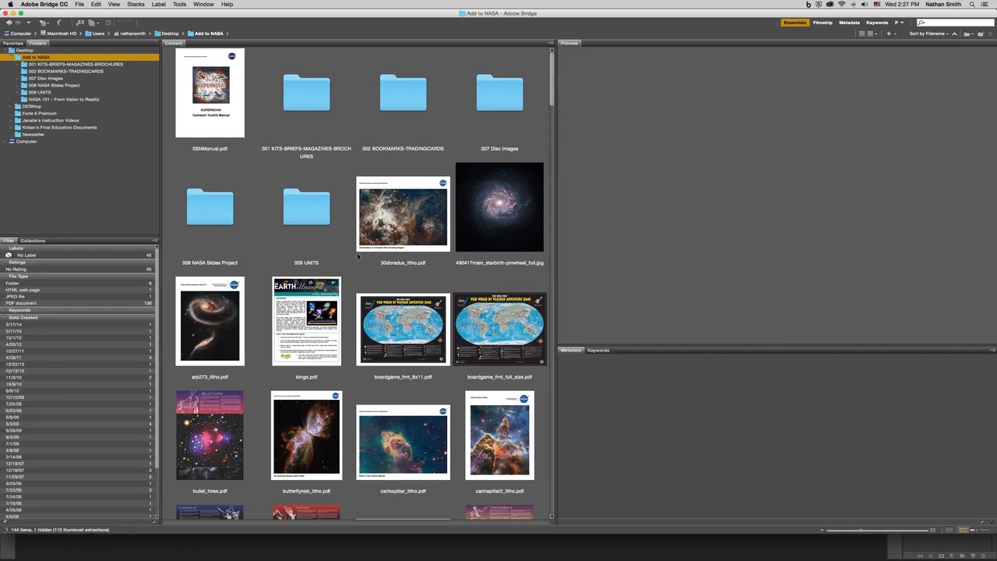
pyautogui.scroll(-3)
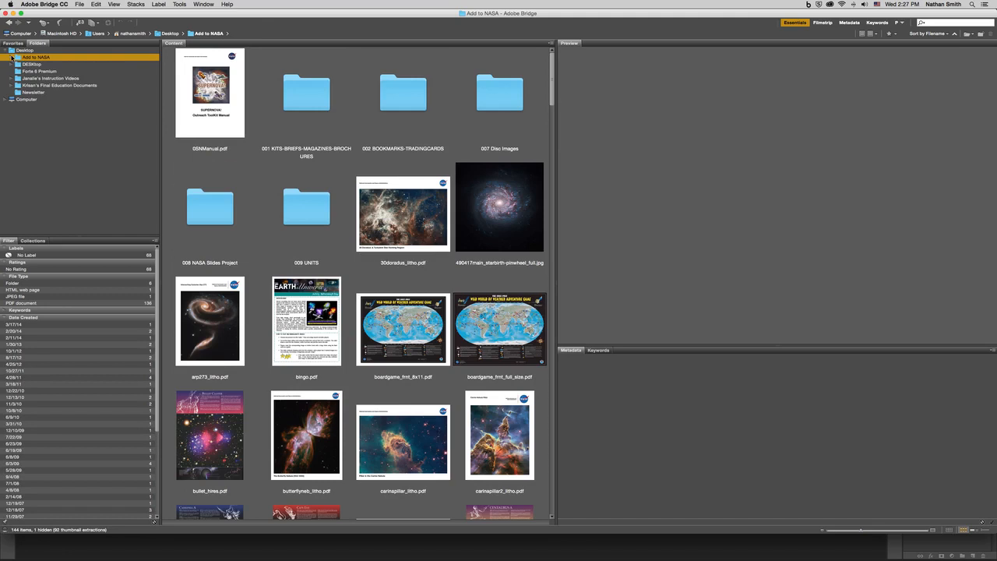
pyautogui.click(25, 50)
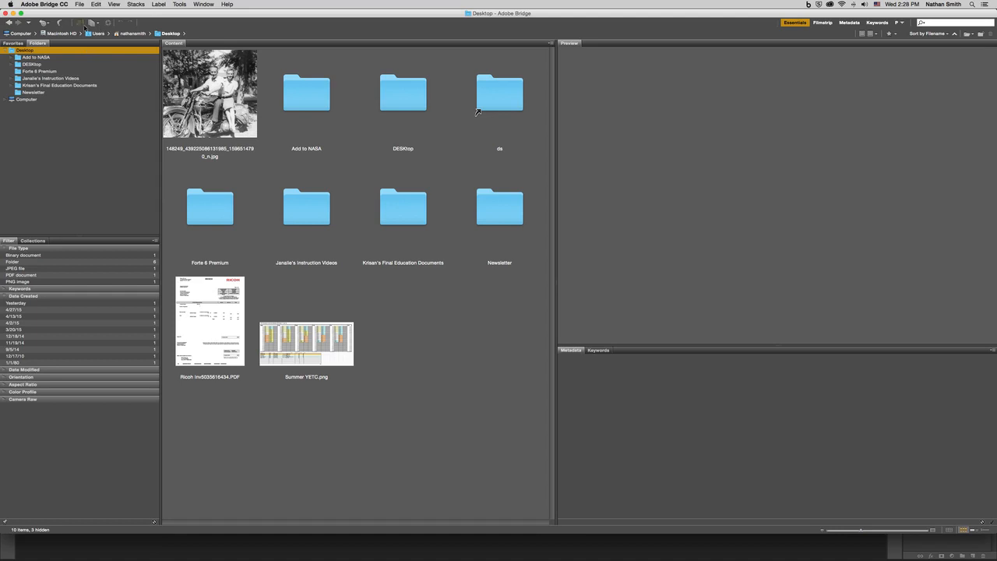
pyautogui.moveTo(83, 24)
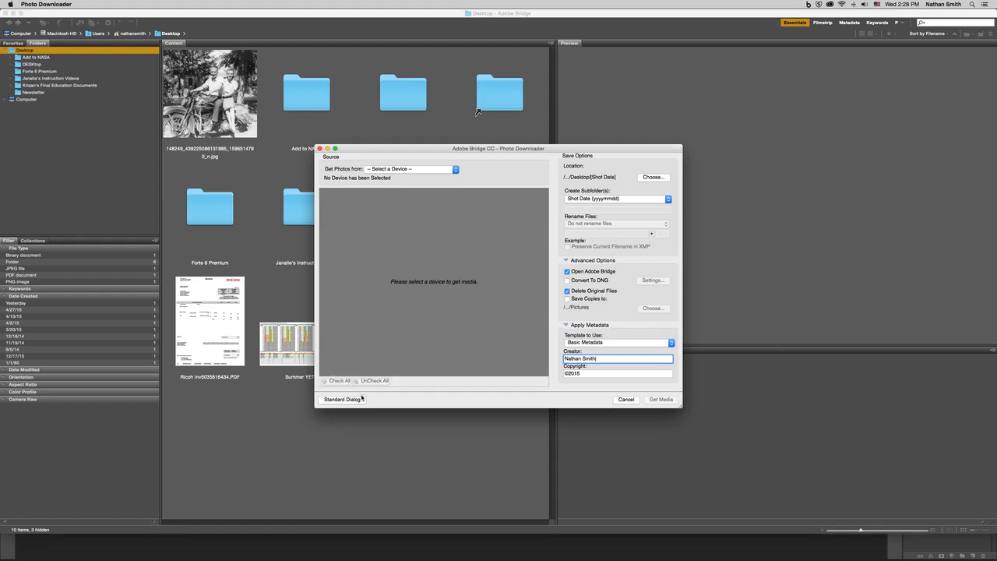
# Switch Photo Downloader to Standard Dialog and show the Get Photos from device list
pyautogui.click(340, 399)
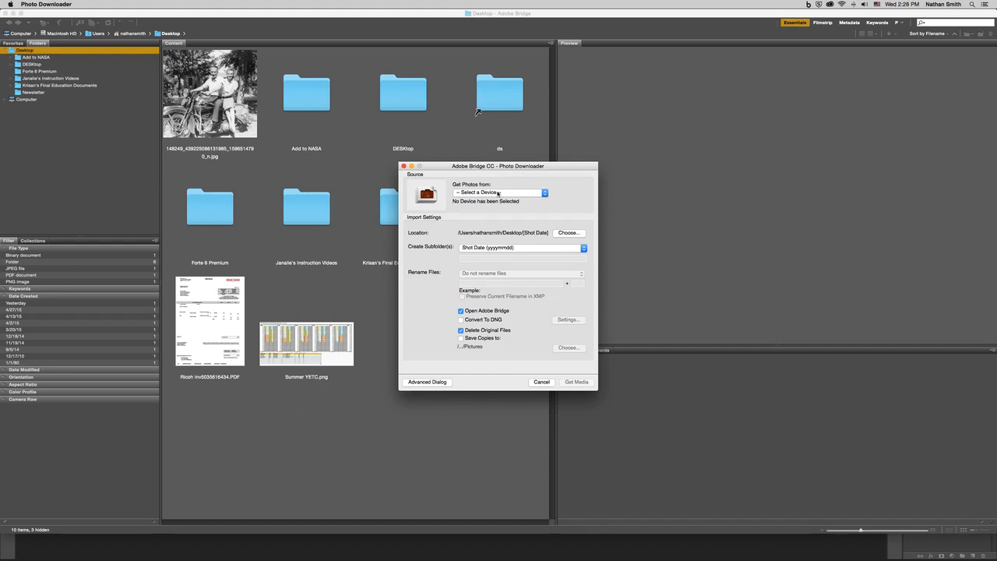
pyautogui.click(501, 193)
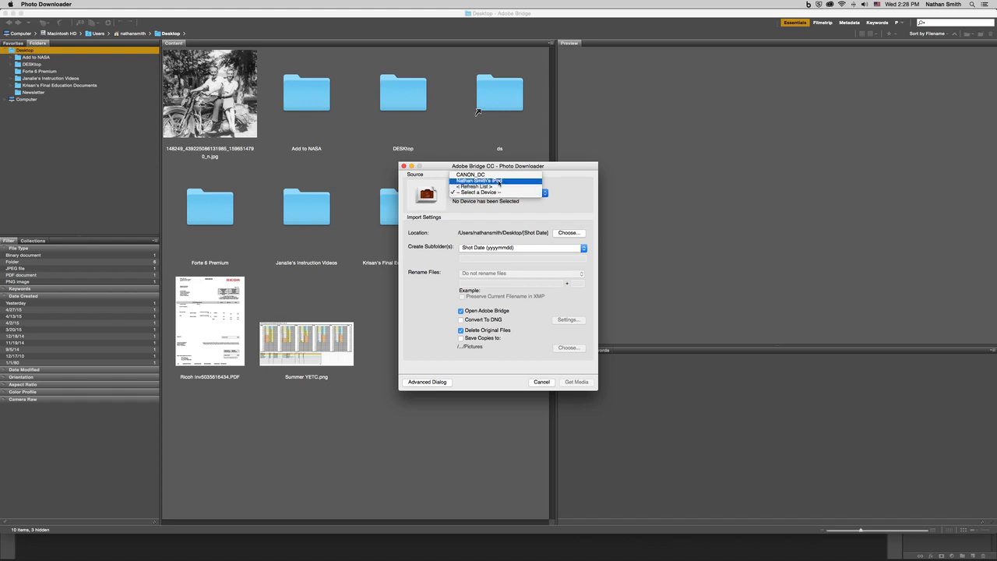
pyautogui.click(469, 174)
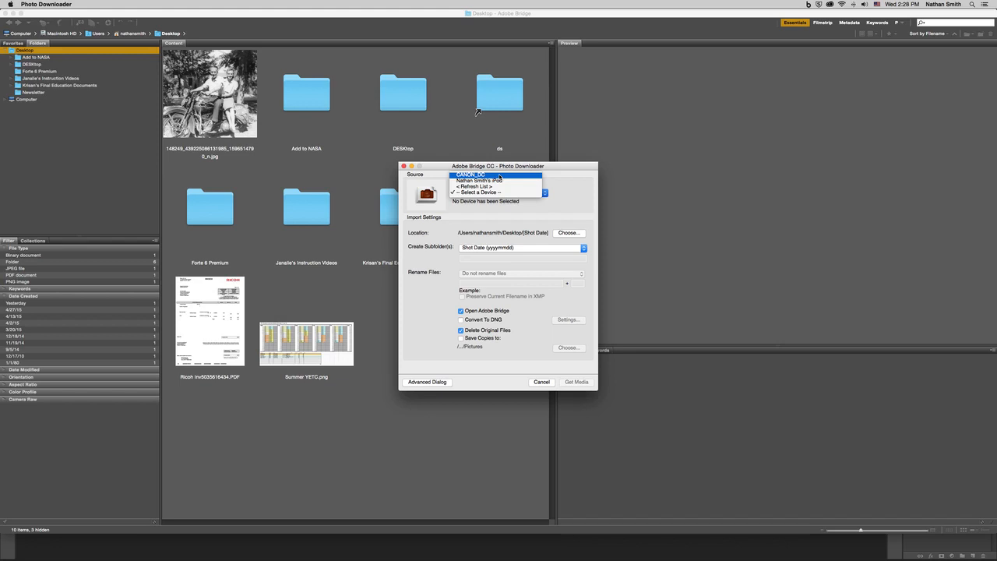
# Use CANON_DC as the source and save into a custom 'Wallpaper' subfolder on the Desktop
pyautogui.click(471, 175)
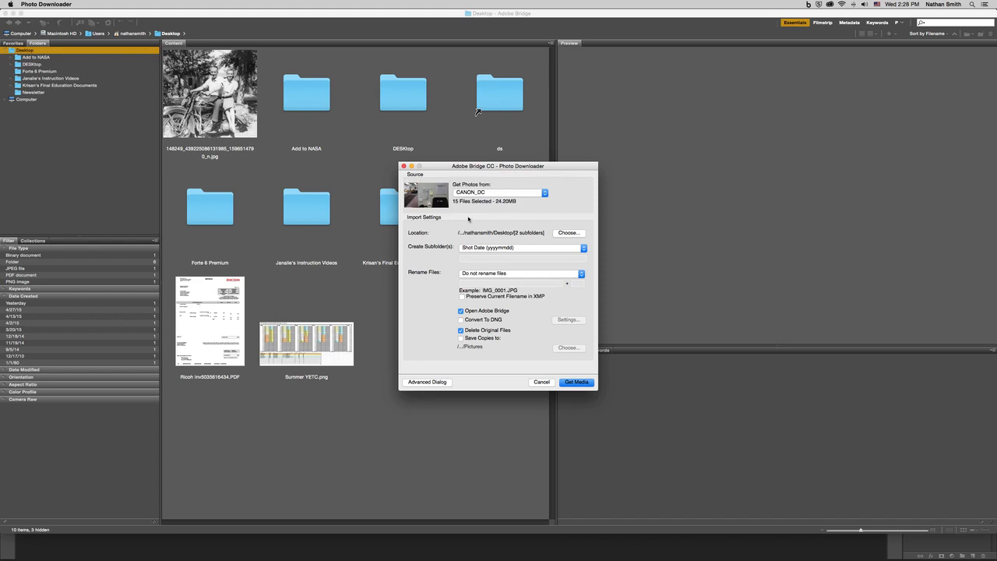
pyautogui.moveTo(506, 213)
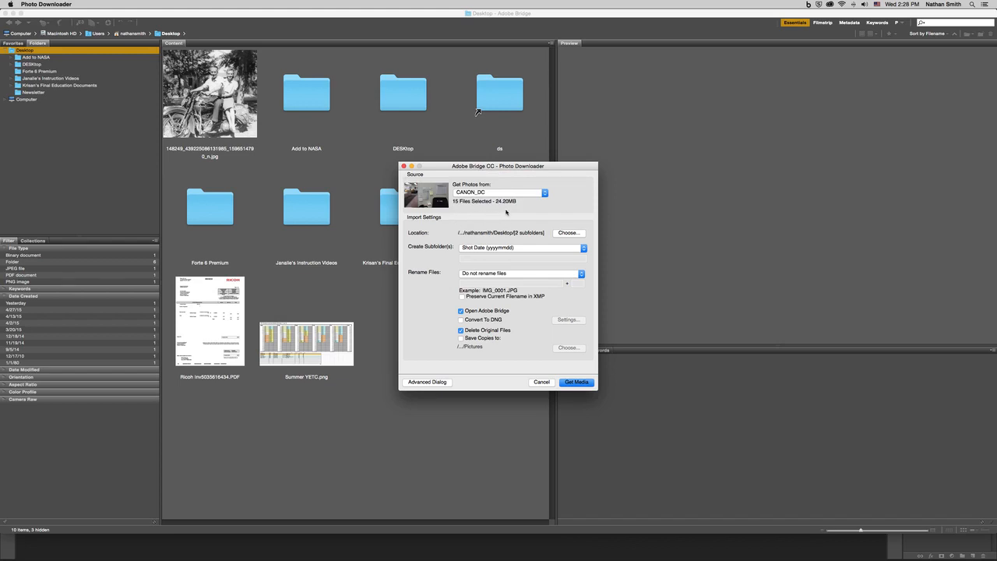
pyautogui.moveTo(428, 241)
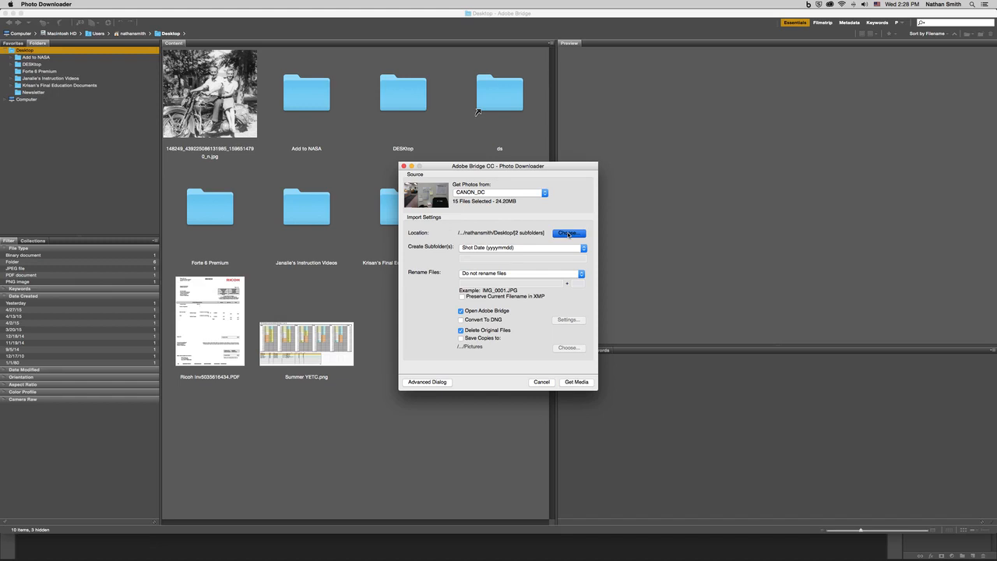
pyautogui.click(569, 233)
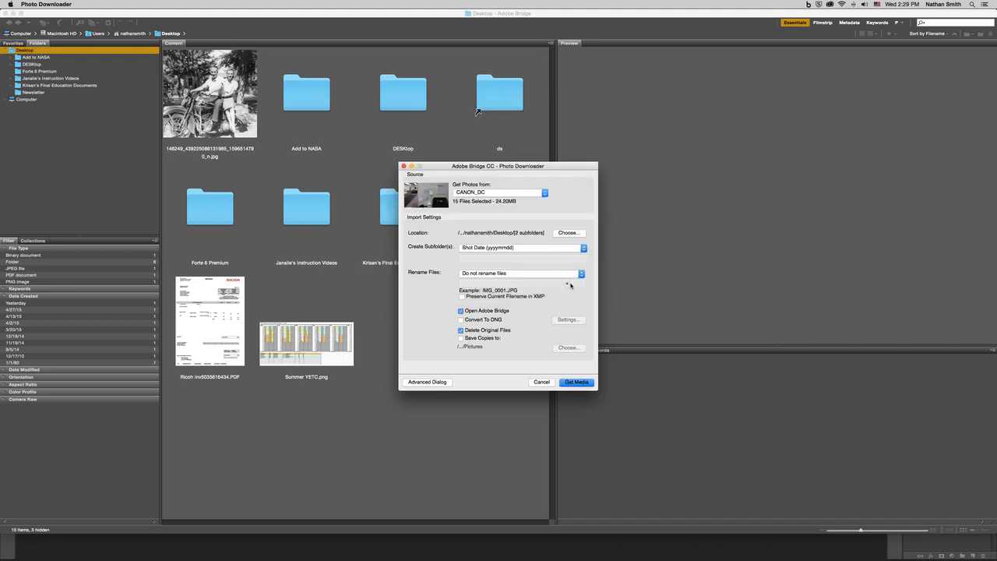
pyautogui.moveTo(559, 260)
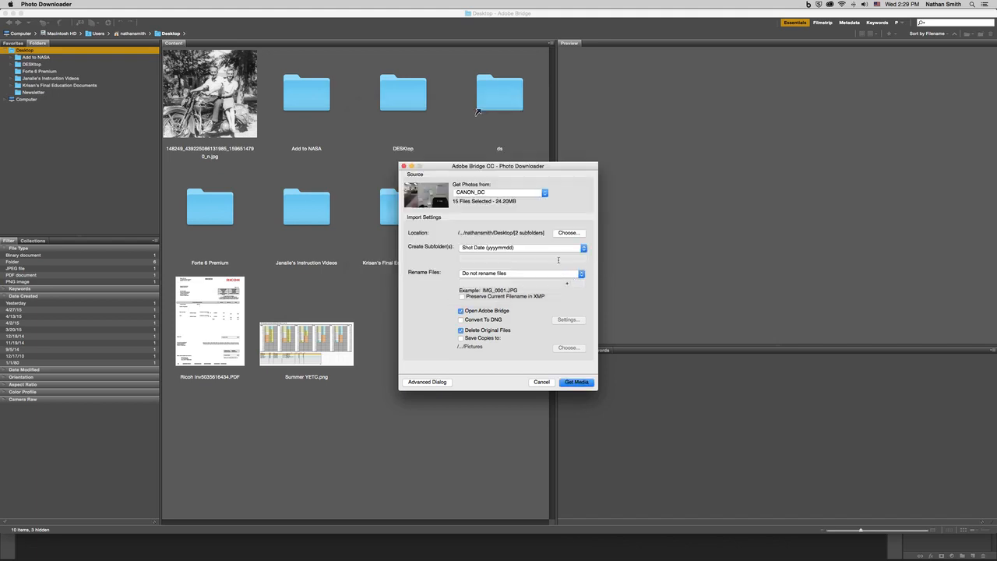
pyautogui.moveTo(545, 249)
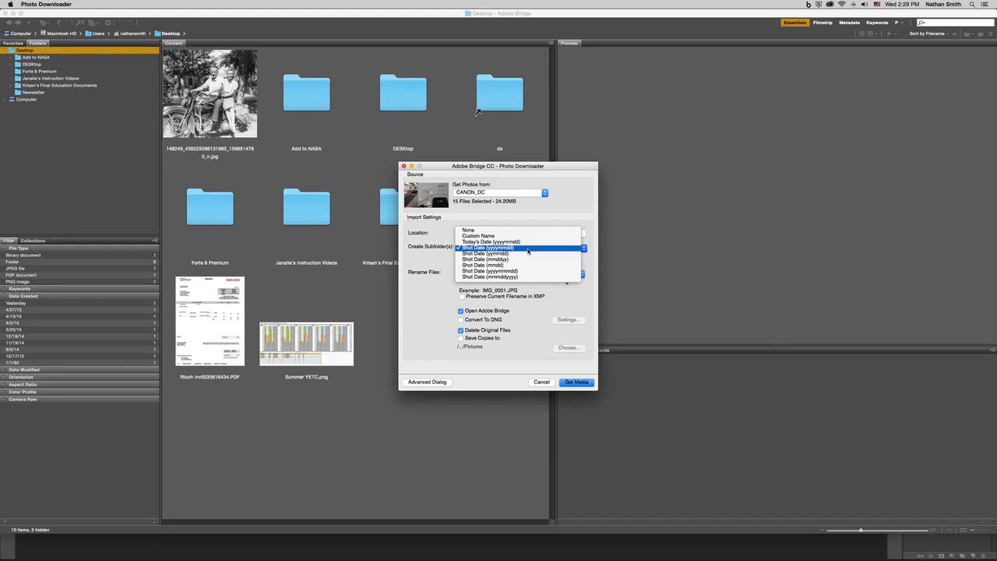
pyautogui.moveTo(510, 251)
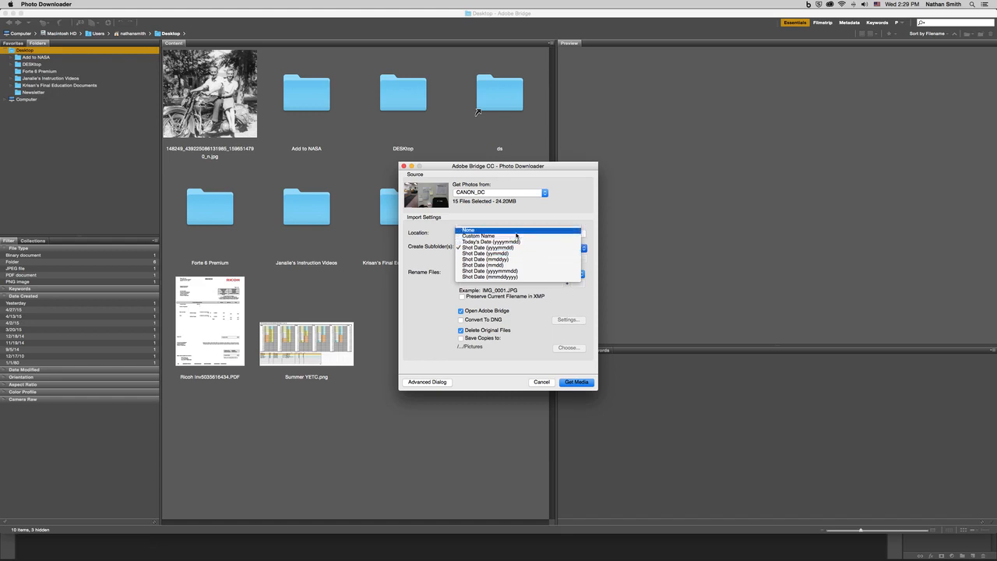
pyautogui.click(478, 235)
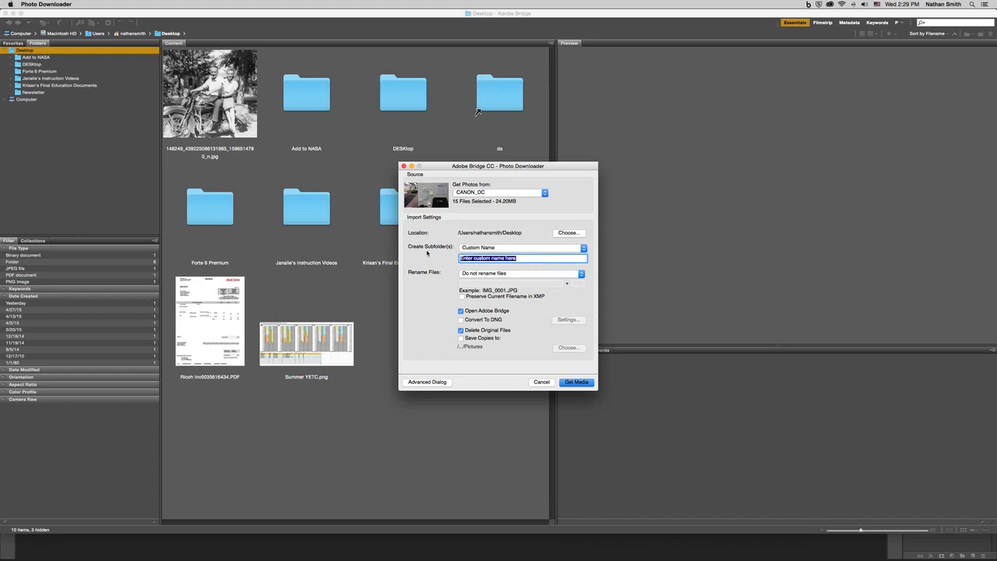
pyautogui.write('Wall')
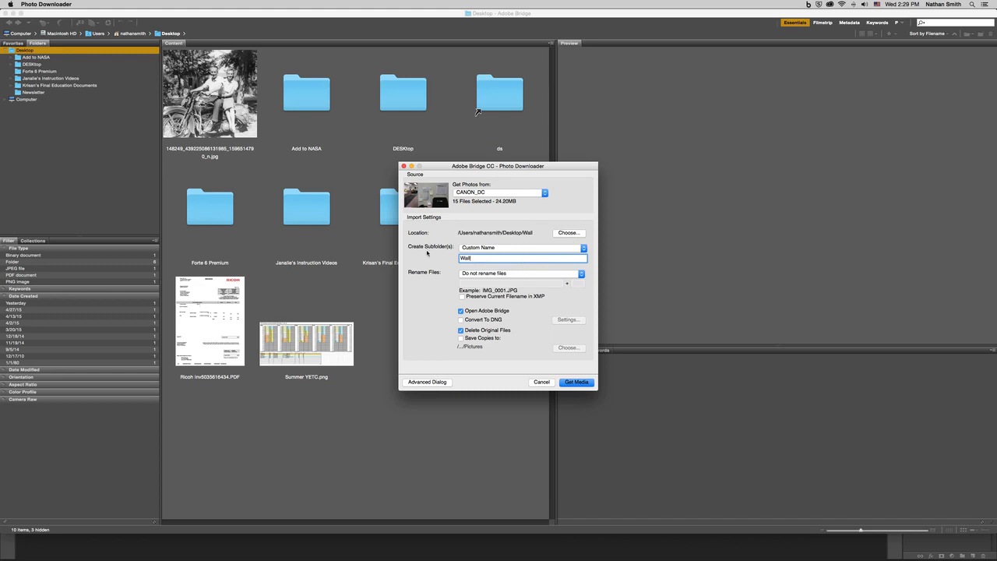
pyautogui.write('paper')
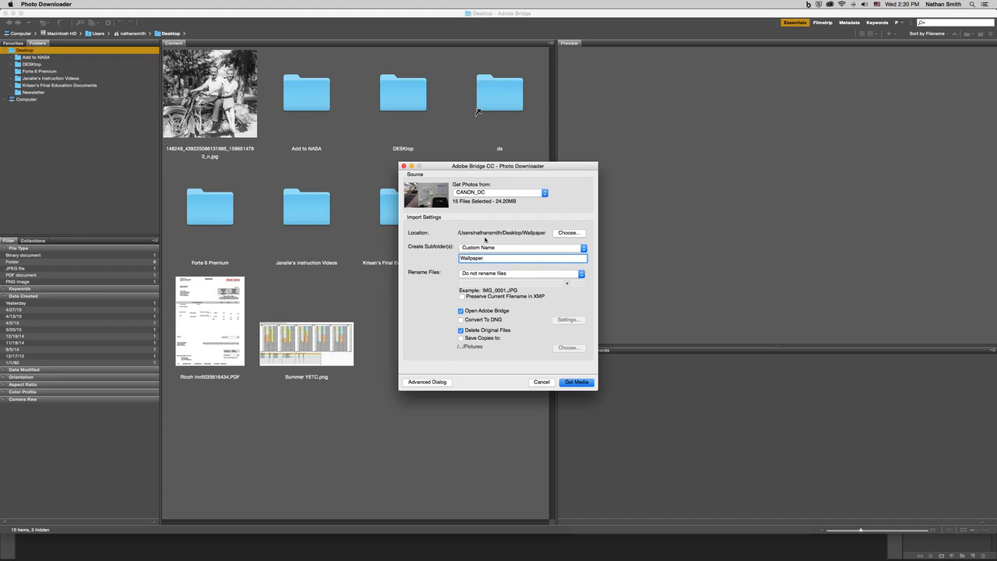
pyautogui.moveTo(535, 239)
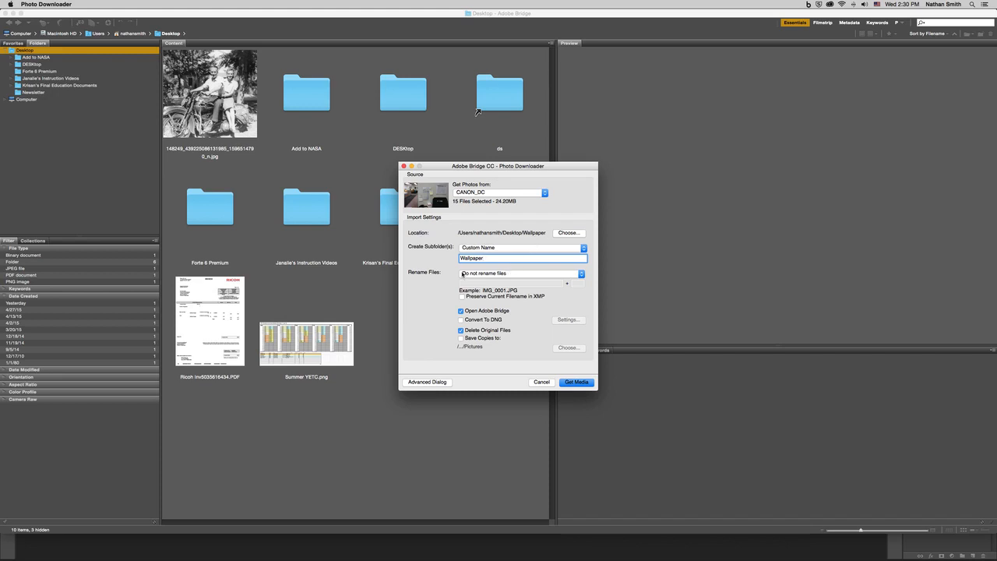
pyautogui.click(520, 273)
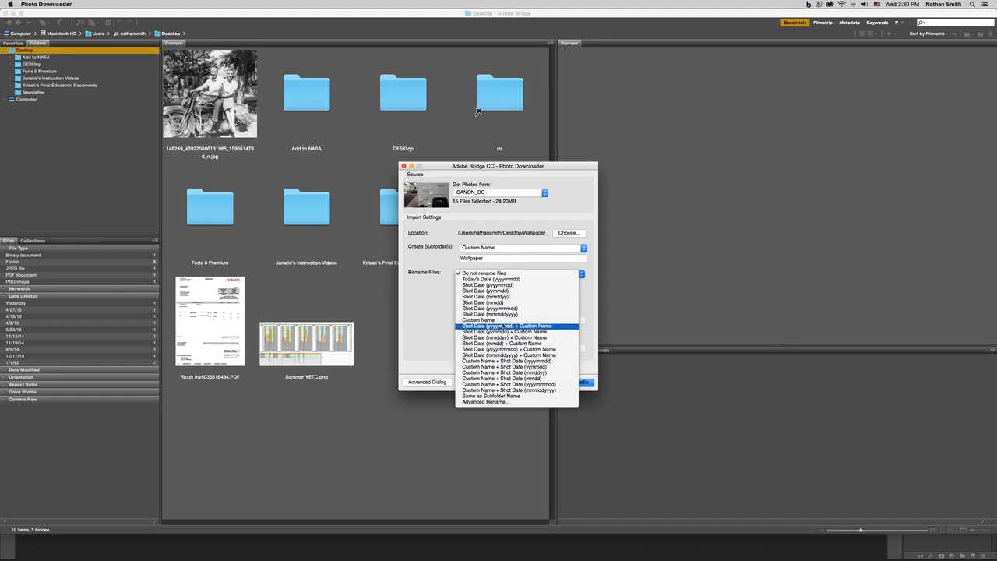
pyautogui.moveTo(489, 313)
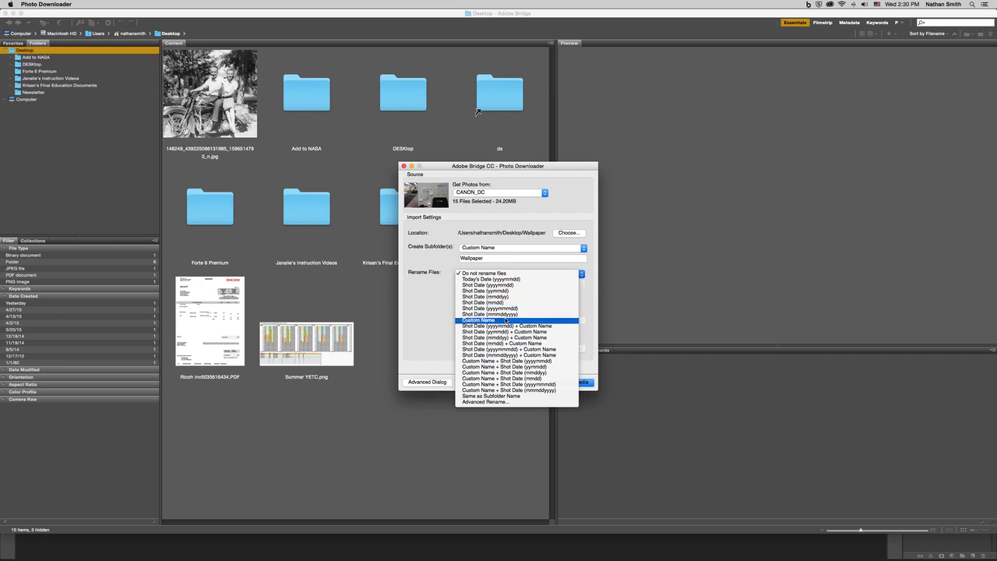
# Rename downloaded files with the custom name 'Desktop Wallpaper' plus a sequence number
pyautogui.click(479, 320)
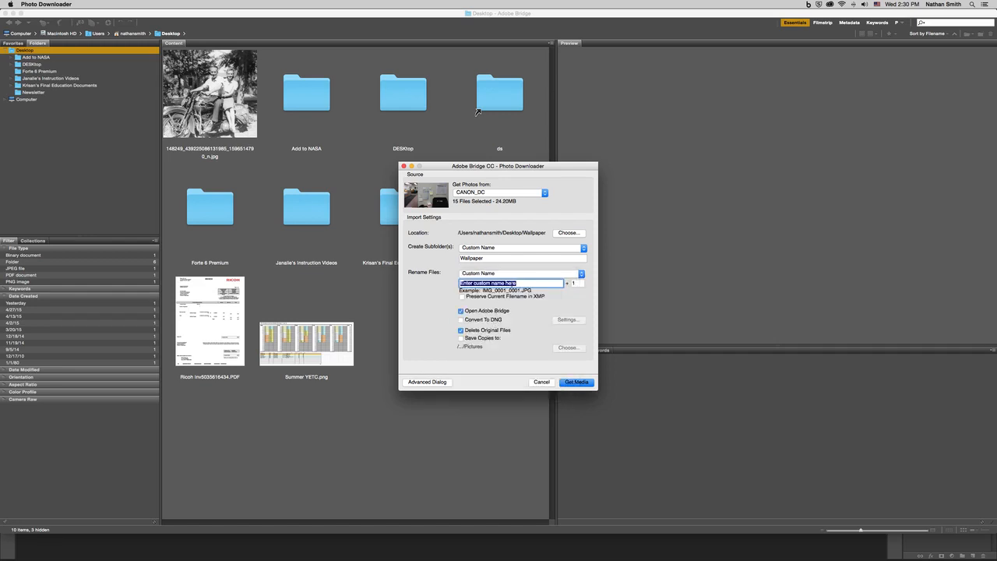
pyautogui.write('Desktop Wallpaper')
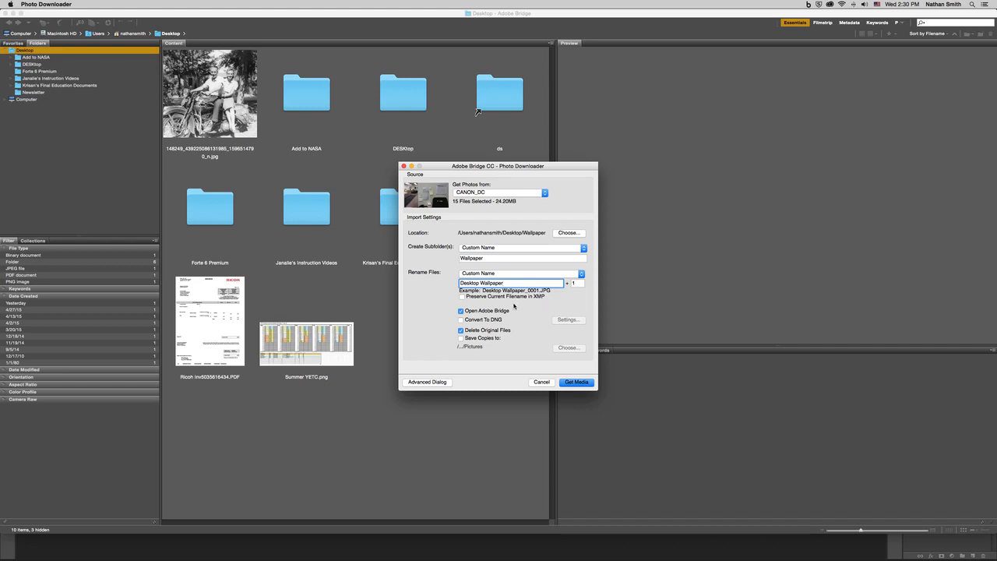
# Toggle the Delete Original Files option in the Photo Downloader
pyautogui.click(460, 319)
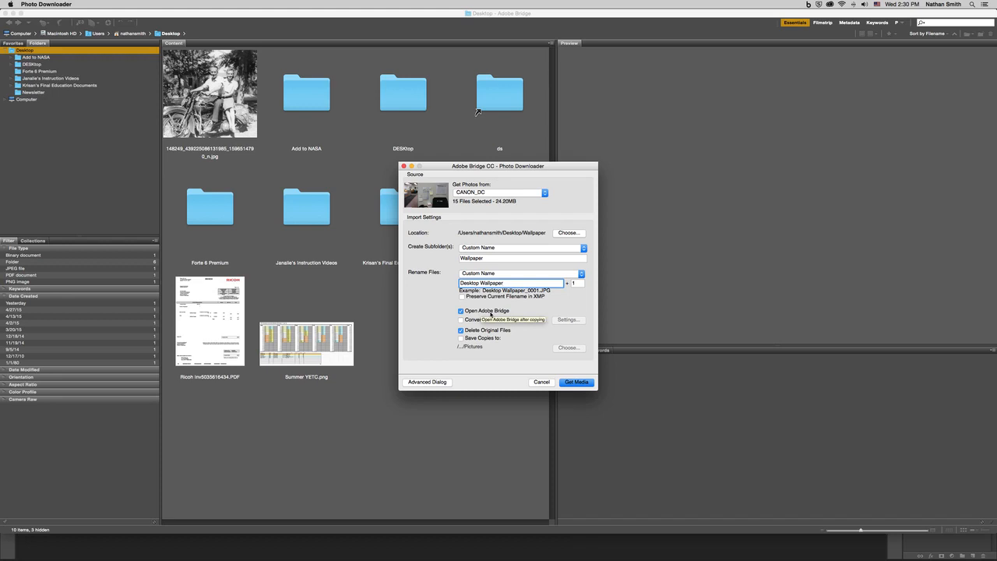
pyautogui.moveTo(489, 318)
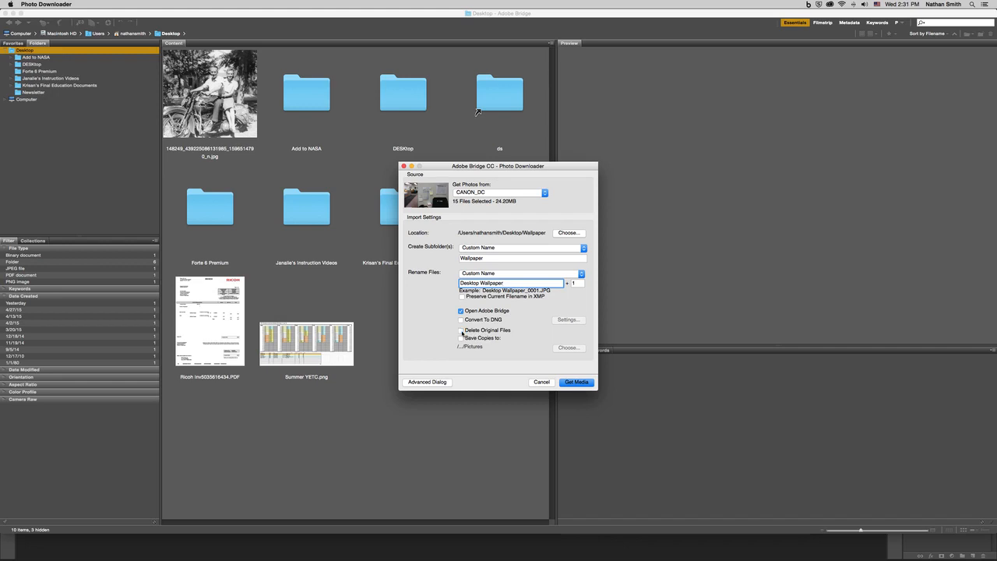
pyautogui.moveTo(506, 355)
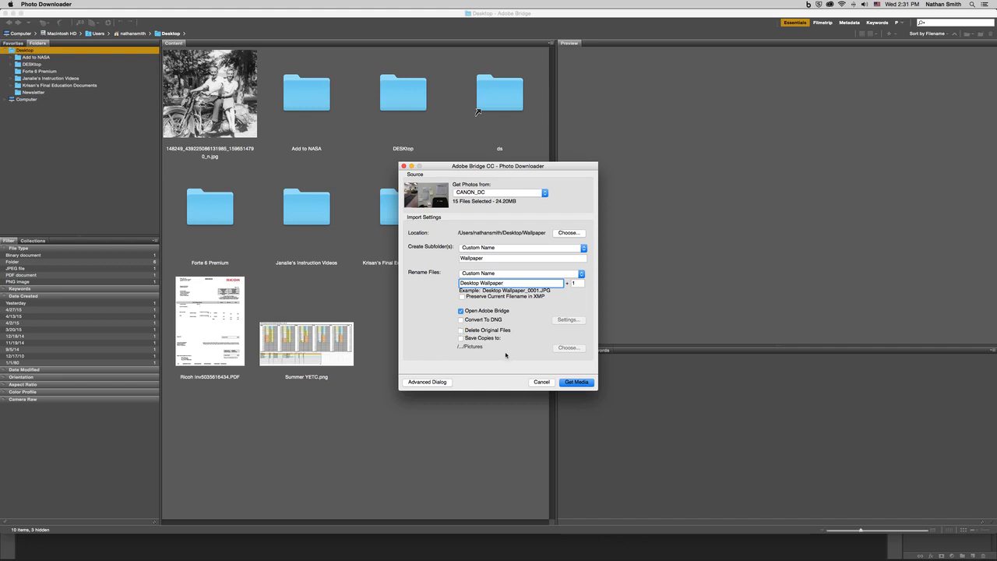
pyautogui.moveTo(535, 372)
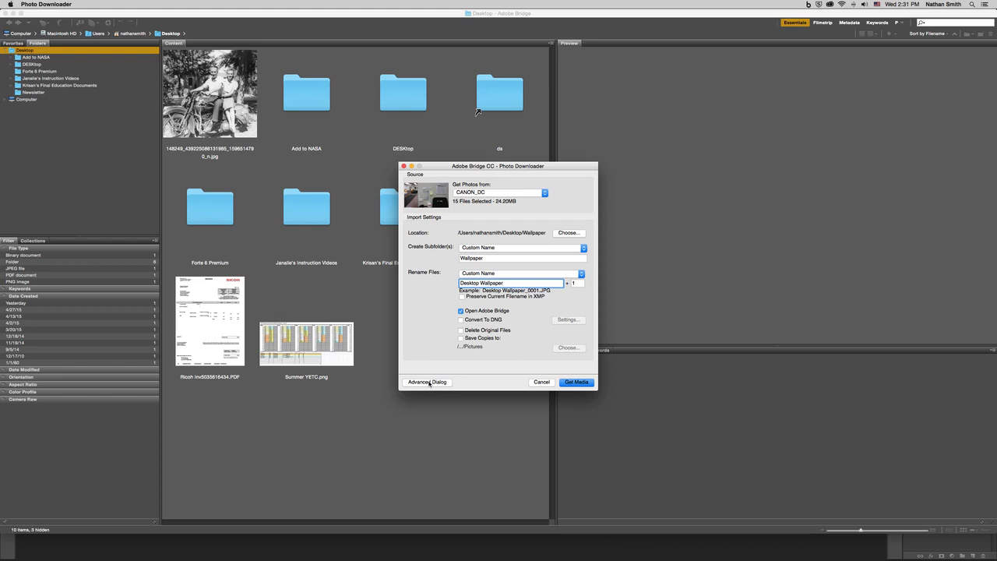
# Switch to Advanced Dialog, then check and uncheck all 15 photos, leaving none selected
pyautogui.click(426, 382)
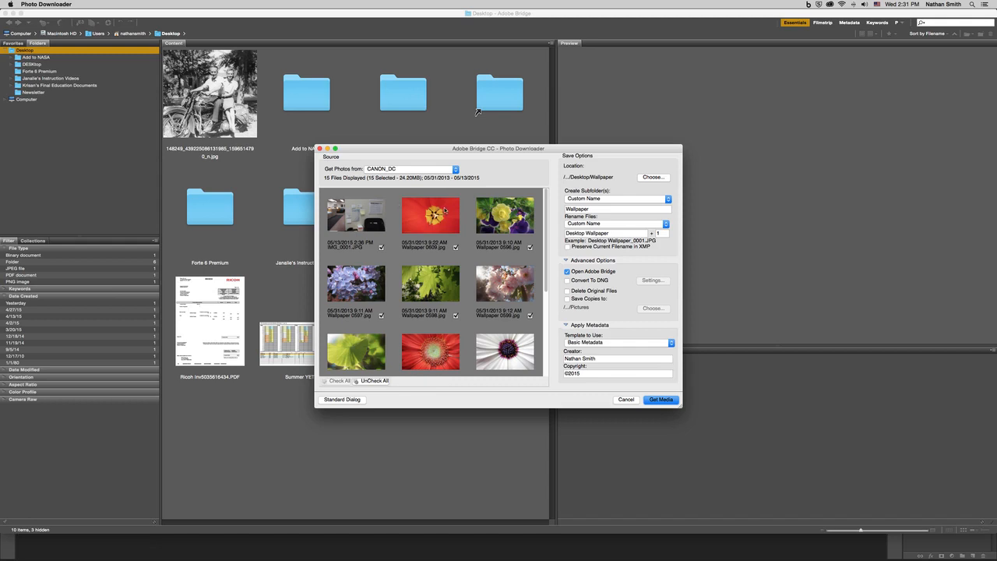
pyautogui.moveTo(398, 242)
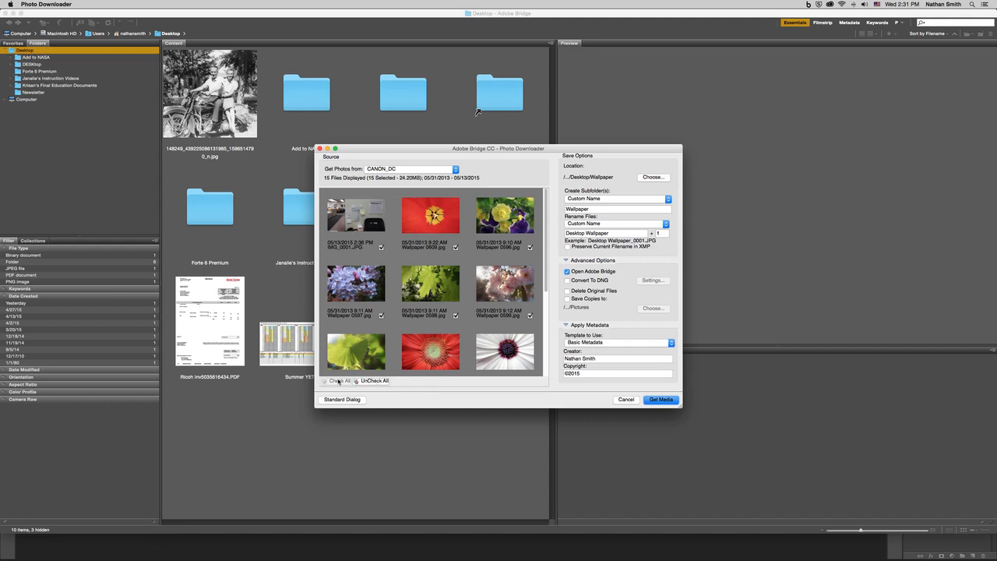
pyautogui.click(374, 380)
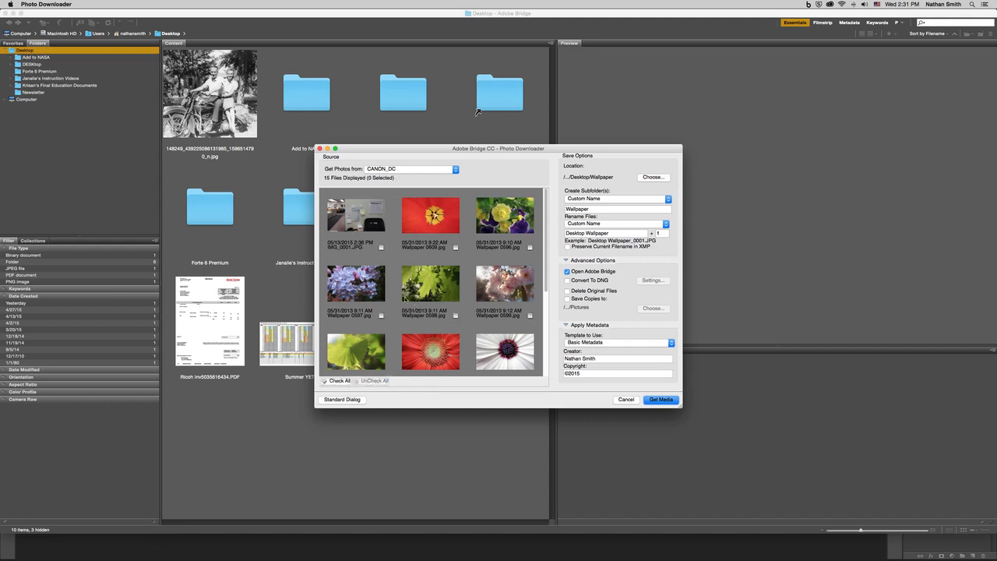
pyautogui.moveTo(366, 345)
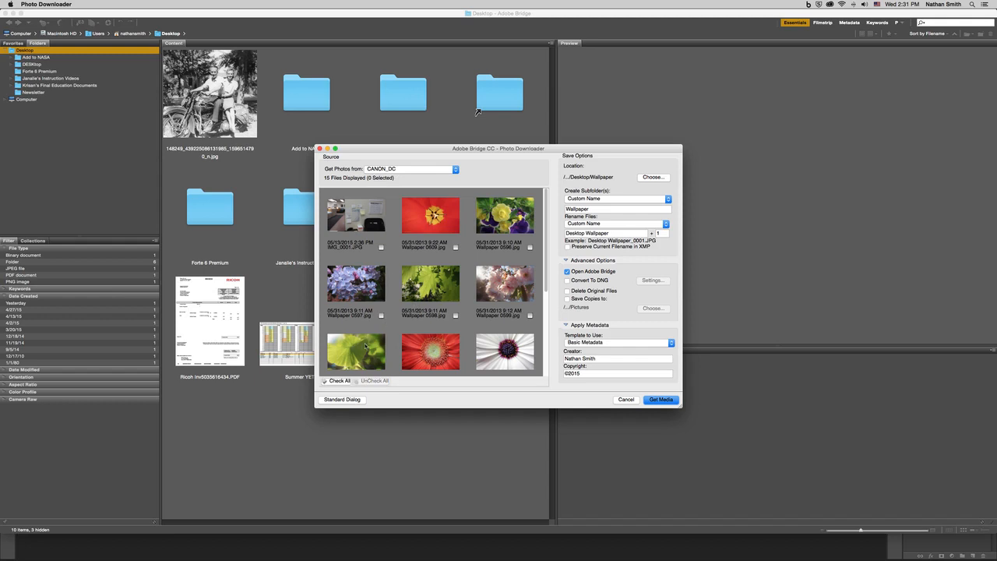
pyautogui.click(326, 381)
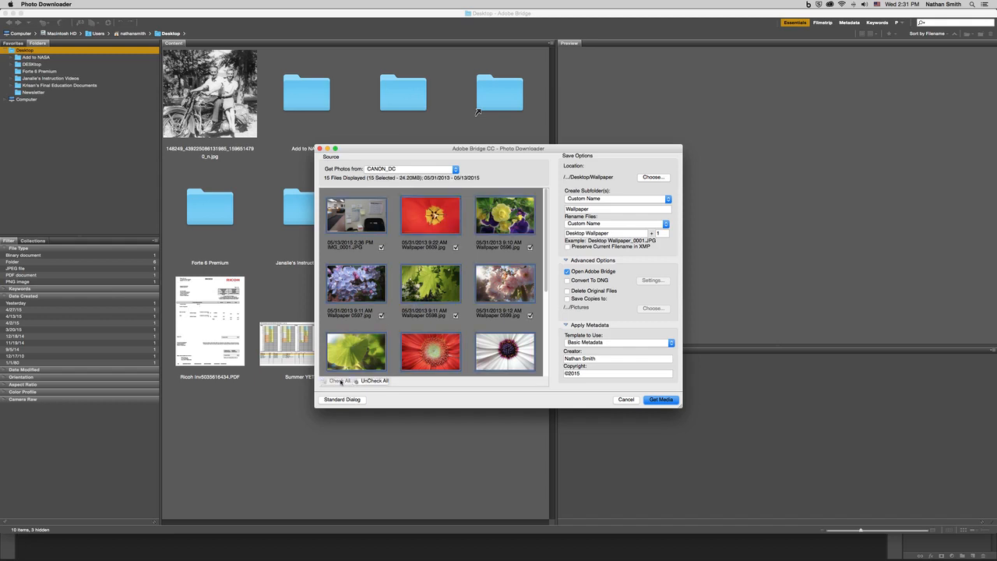
pyautogui.click(374, 381)
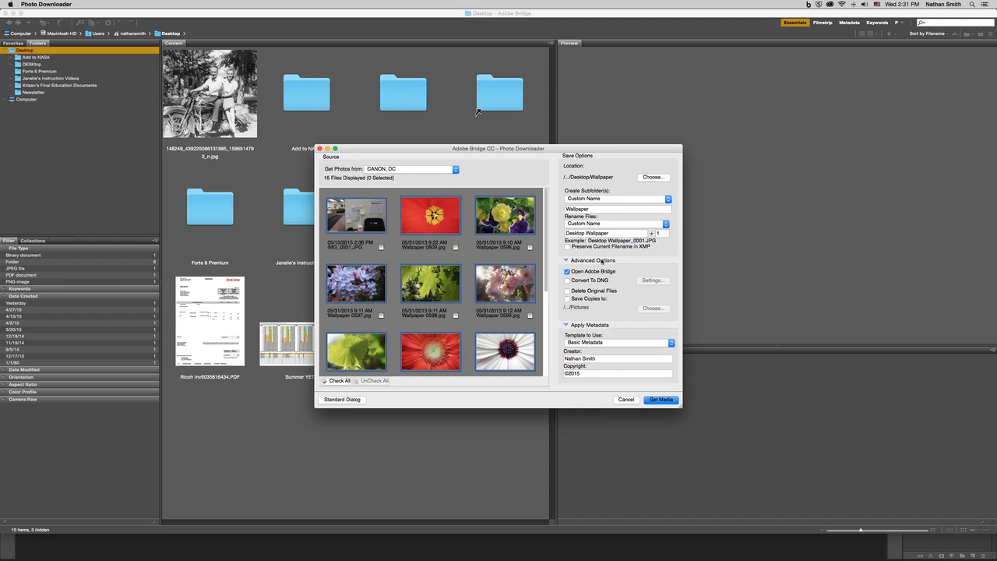
pyautogui.moveTo(602, 309)
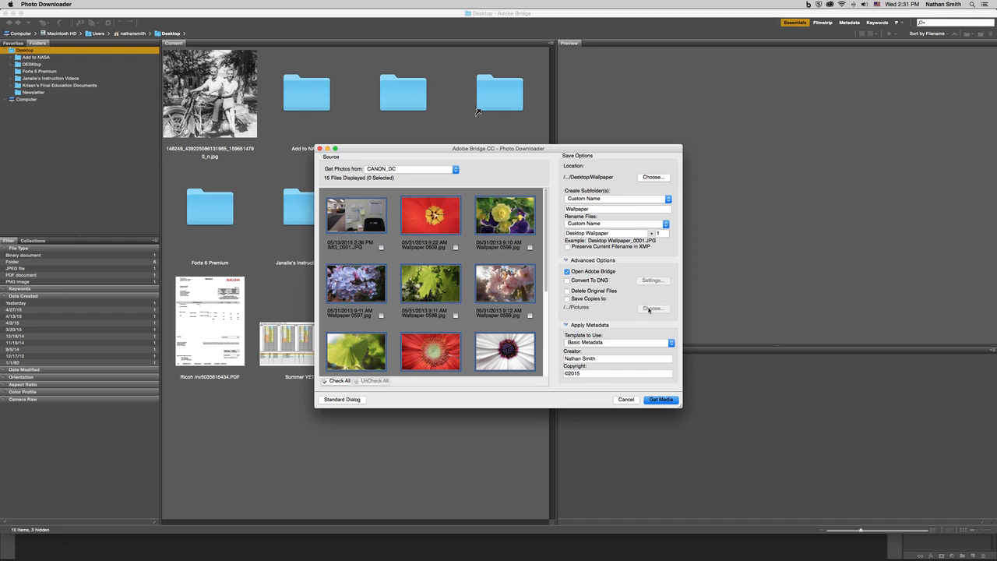
pyautogui.moveTo(652, 308)
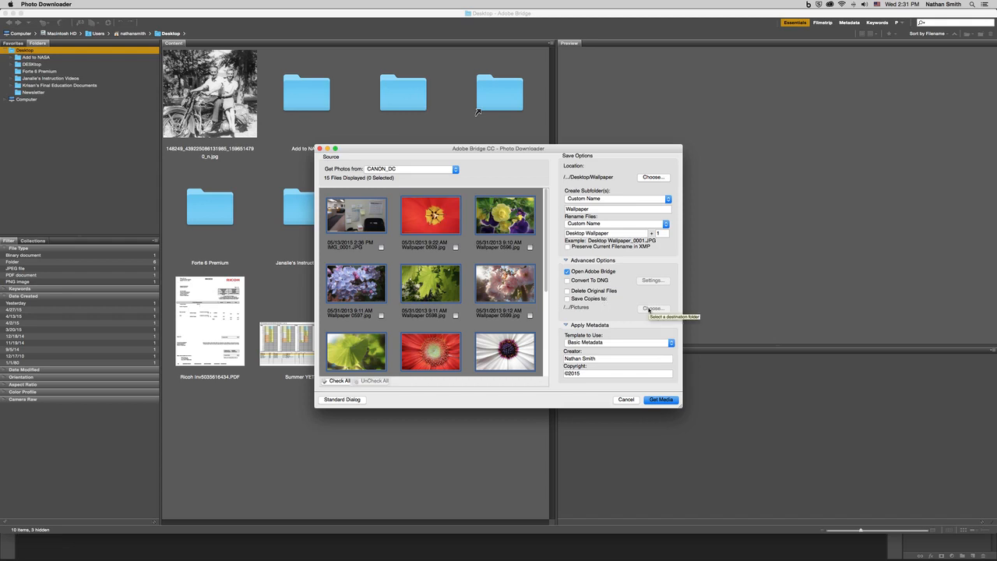
pyautogui.moveTo(624, 306)
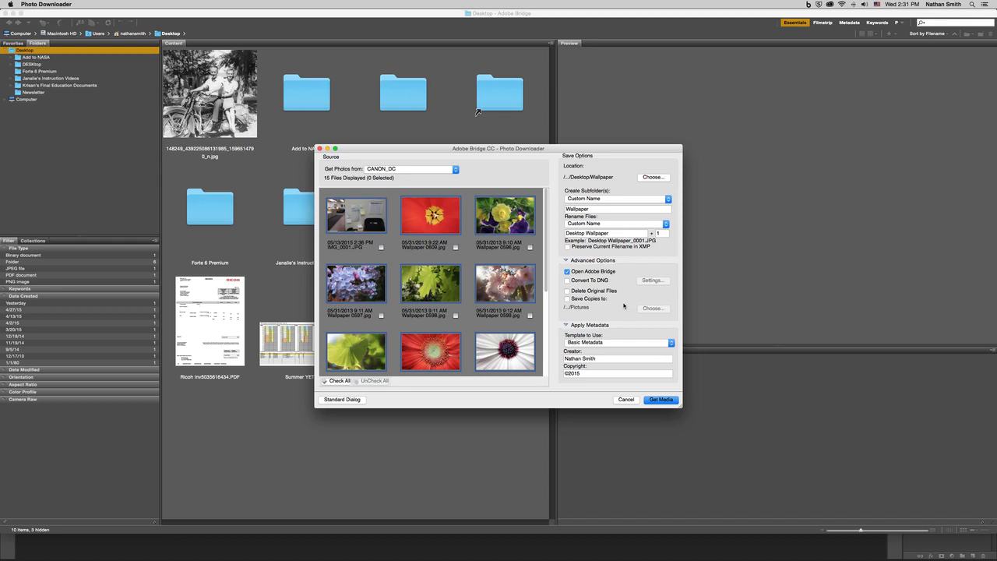
pyautogui.moveTo(649, 311)
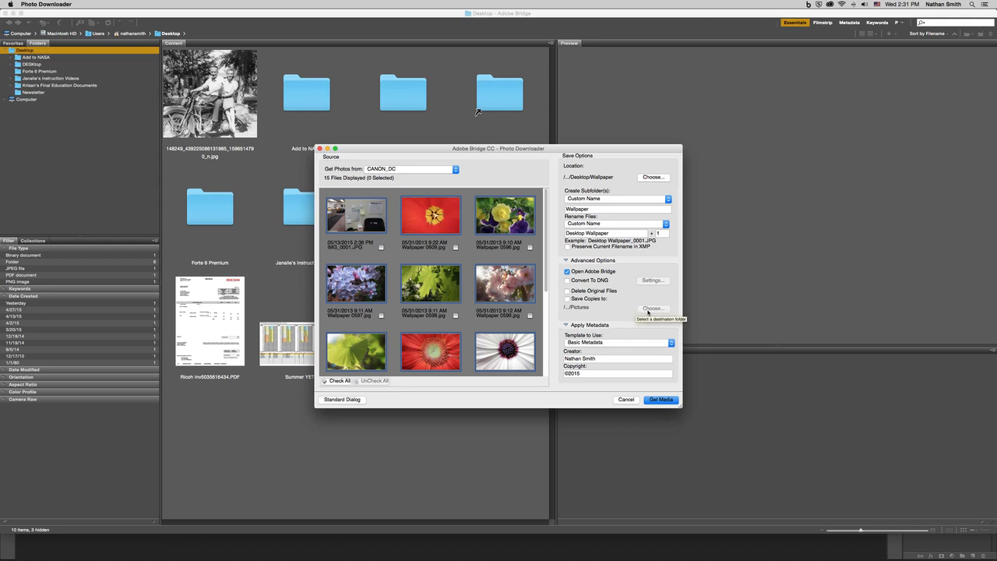
pyautogui.moveTo(649, 312)
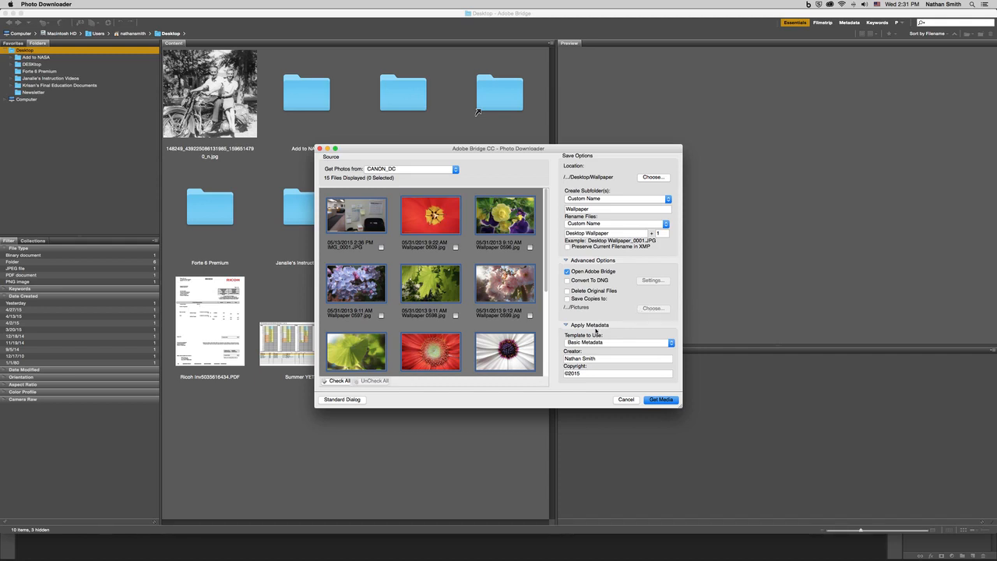
pyautogui.moveTo(630, 343)
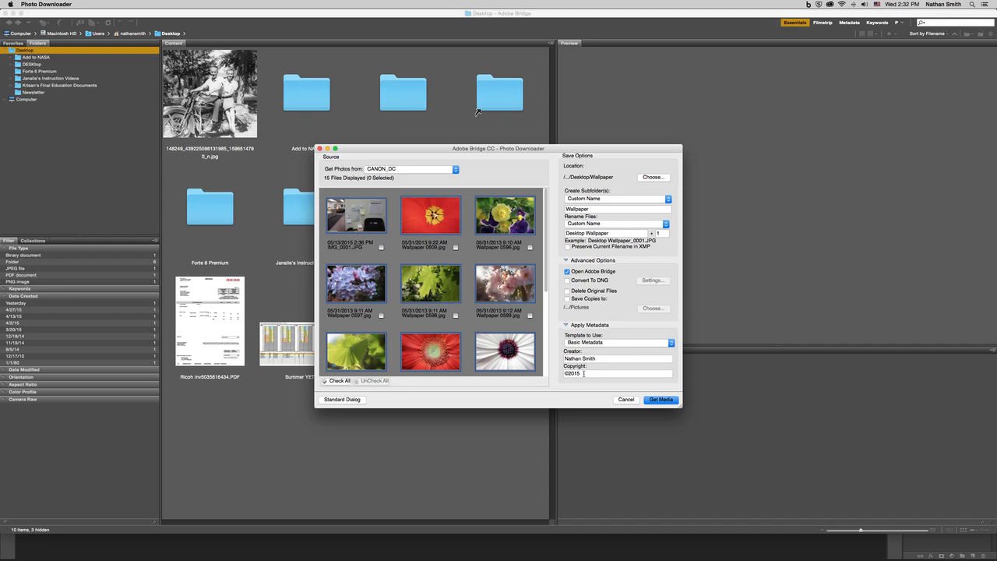
# Enter 'Nathan Smith' as the copyright text, then decline downloading all displayed files
pyautogui.click(617, 373)
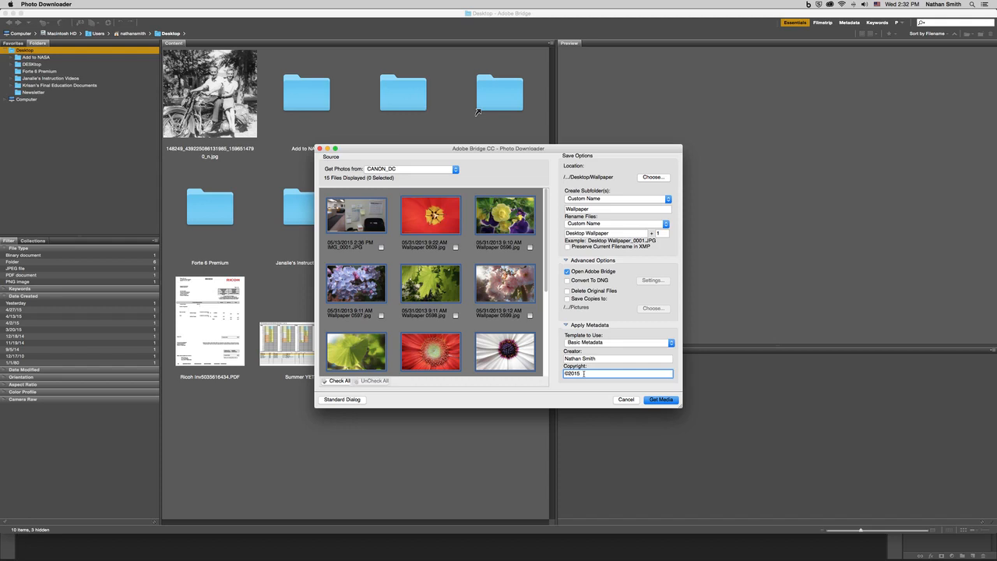
pyautogui.write('Nathan Smith')
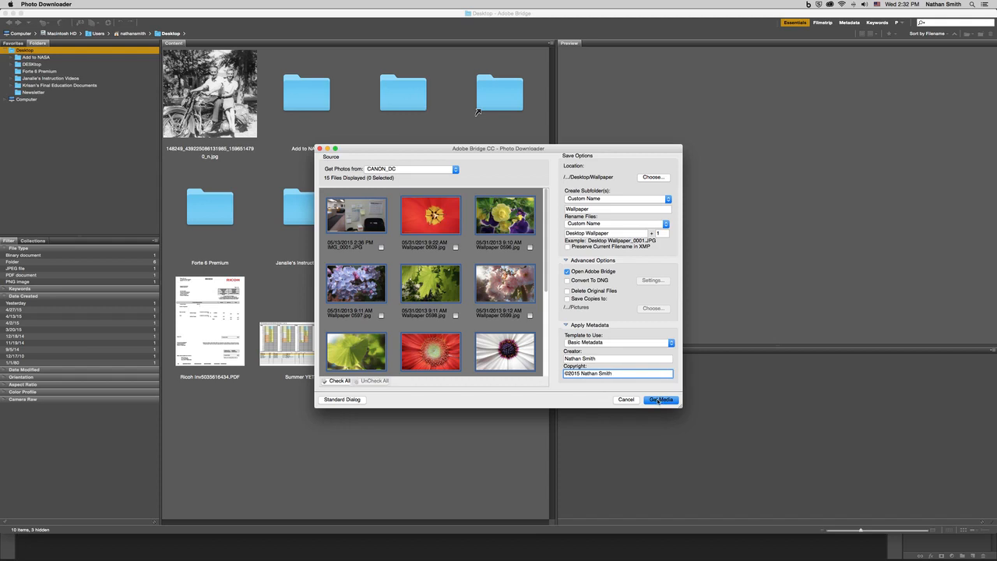
pyautogui.click(662, 399)
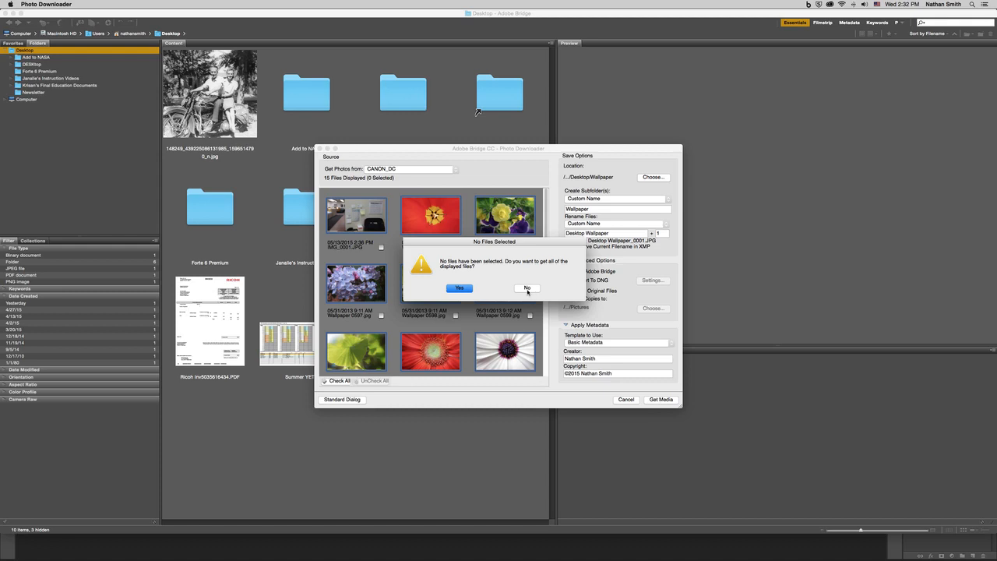
pyautogui.click(528, 288)
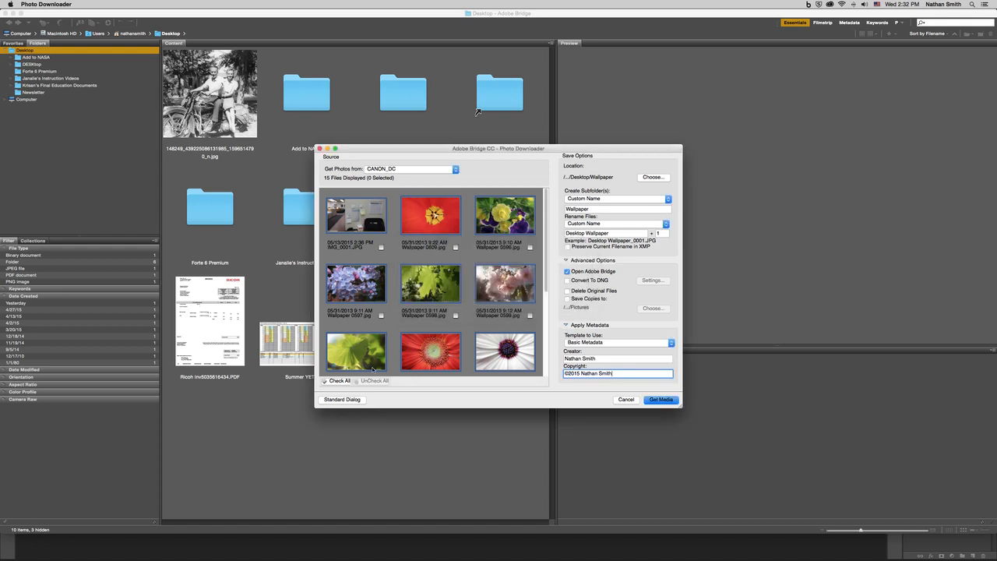
# Toggle Check All and UnCheck All, leave all 15 photos checked, and download them
pyautogui.click(325, 381)
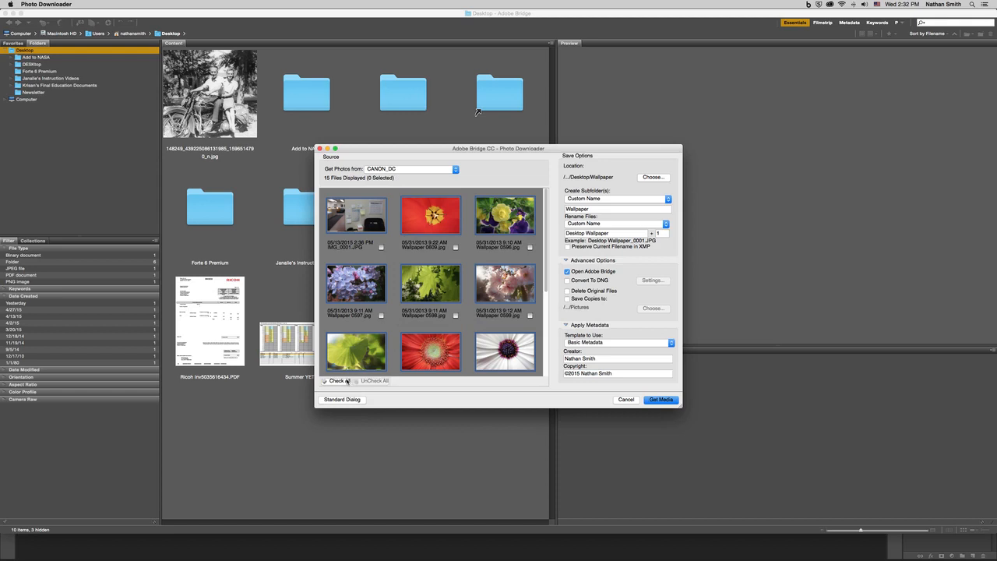
pyautogui.click(336, 380)
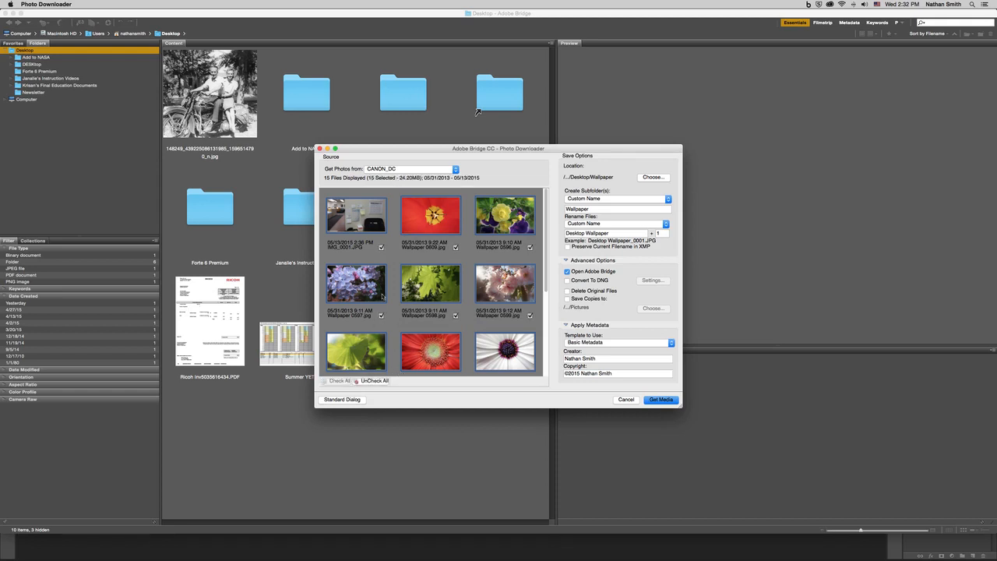
pyautogui.click(374, 381)
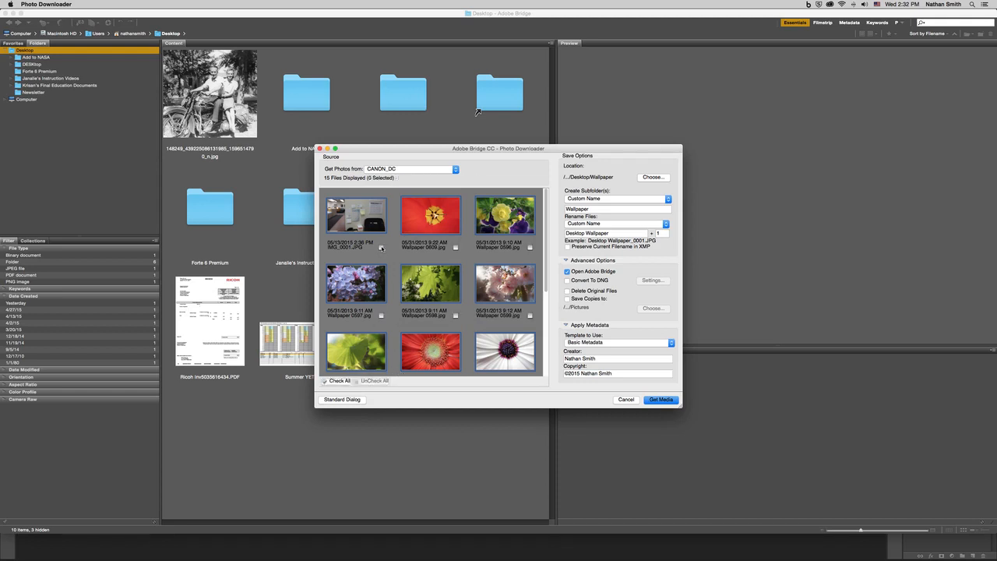
pyautogui.click(325, 380)
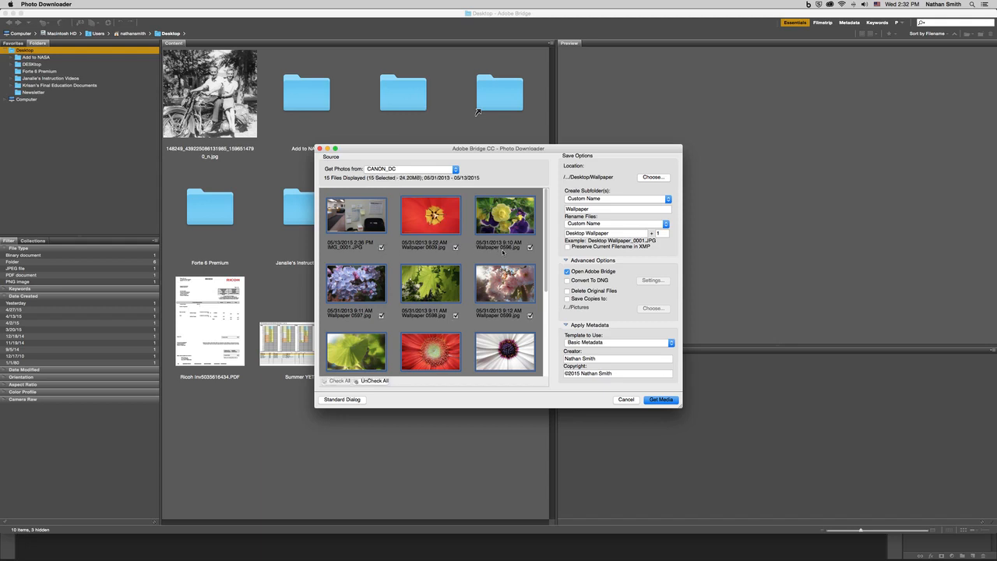
pyautogui.click(375, 381)
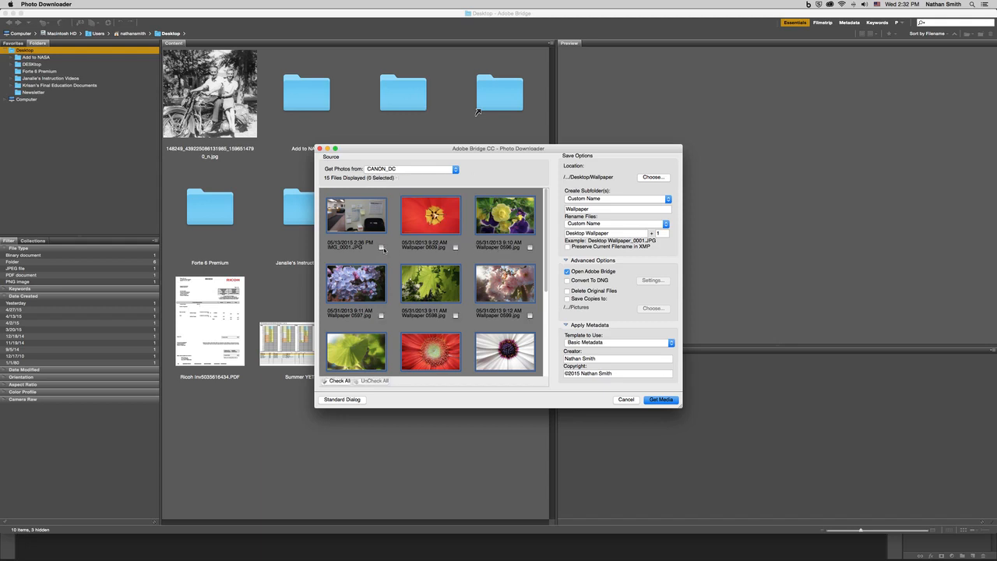
pyautogui.click(336, 381)
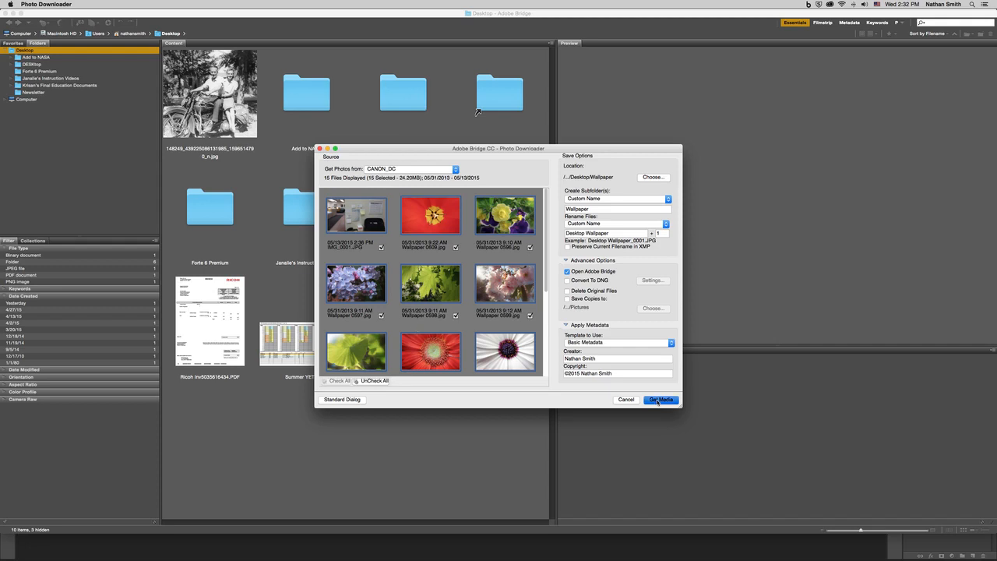
pyautogui.click(660, 400)
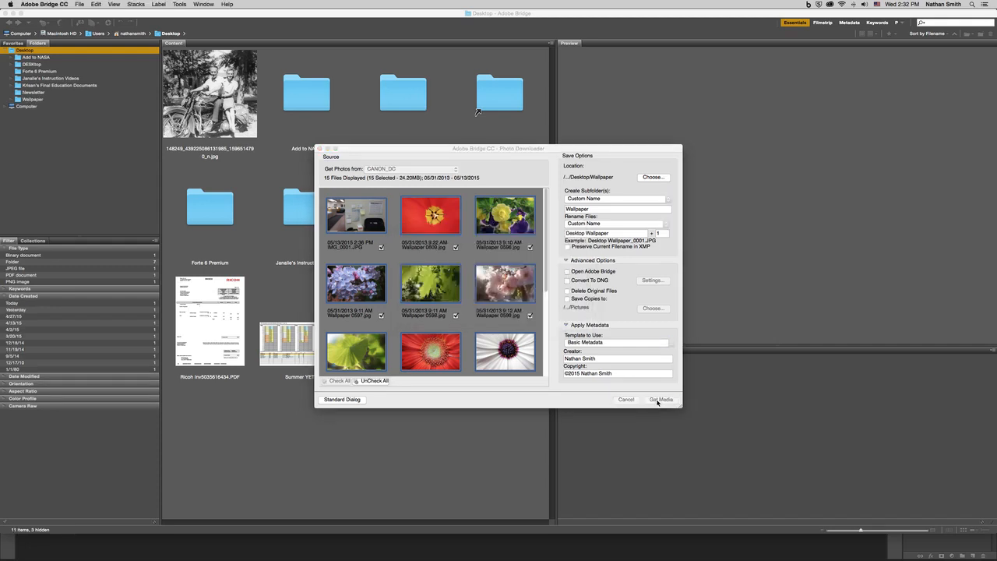
# Finish the download so Wallpaper holds Desktop Wallpaper_0001 through _0015
pyautogui.click(661, 400)
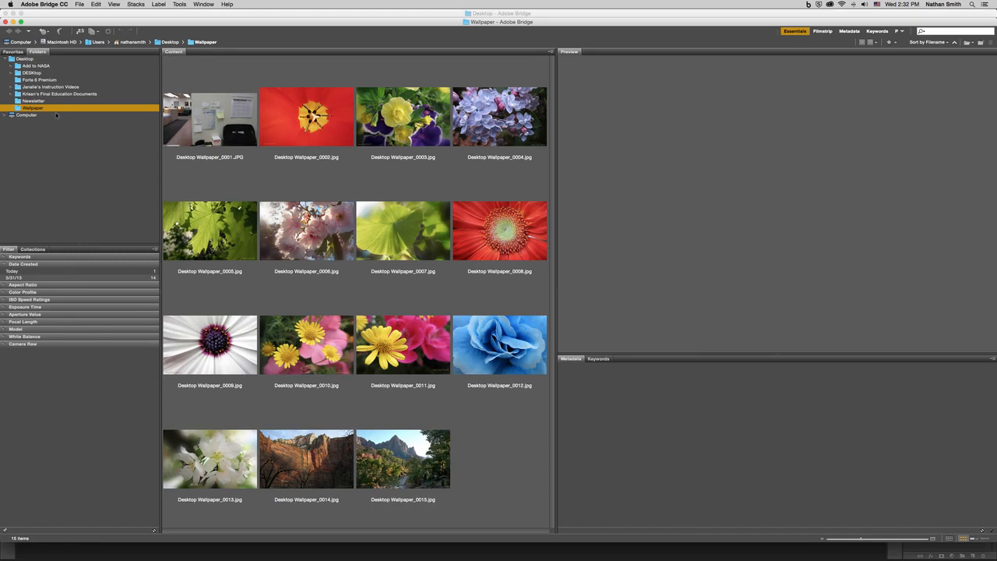
pyautogui.moveTo(187, 164)
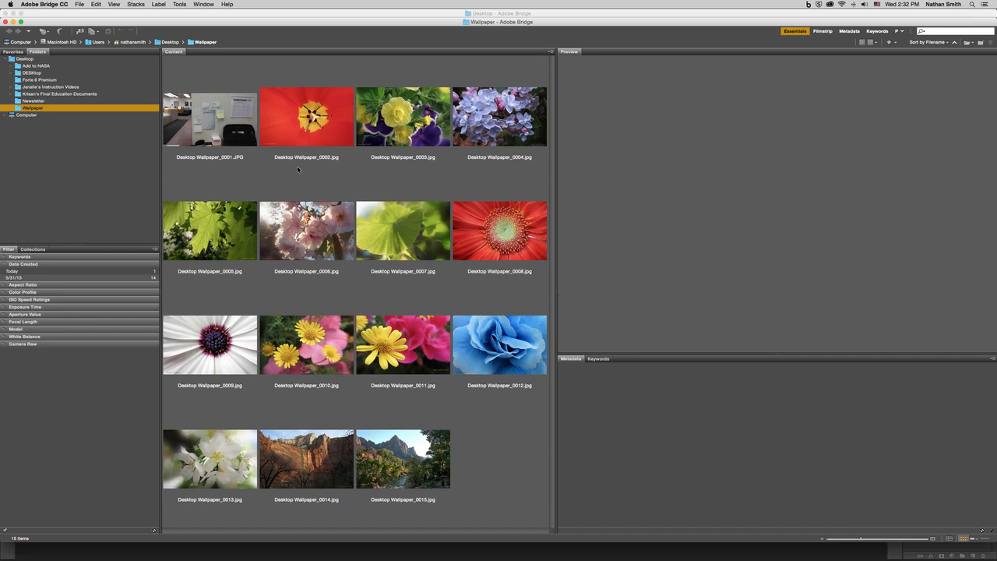
pyautogui.moveTo(232, 168)
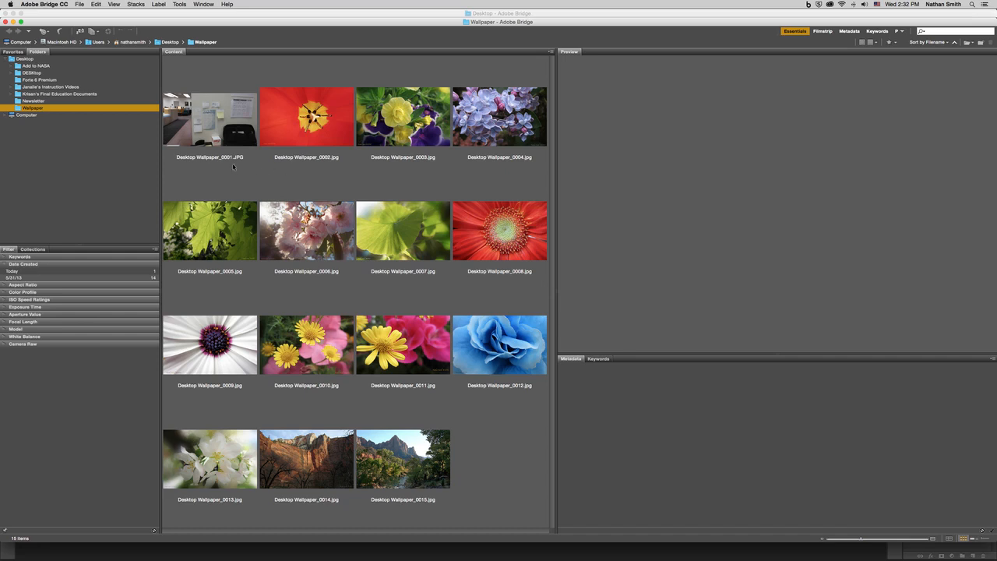
pyautogui.moveTo(320, 331)
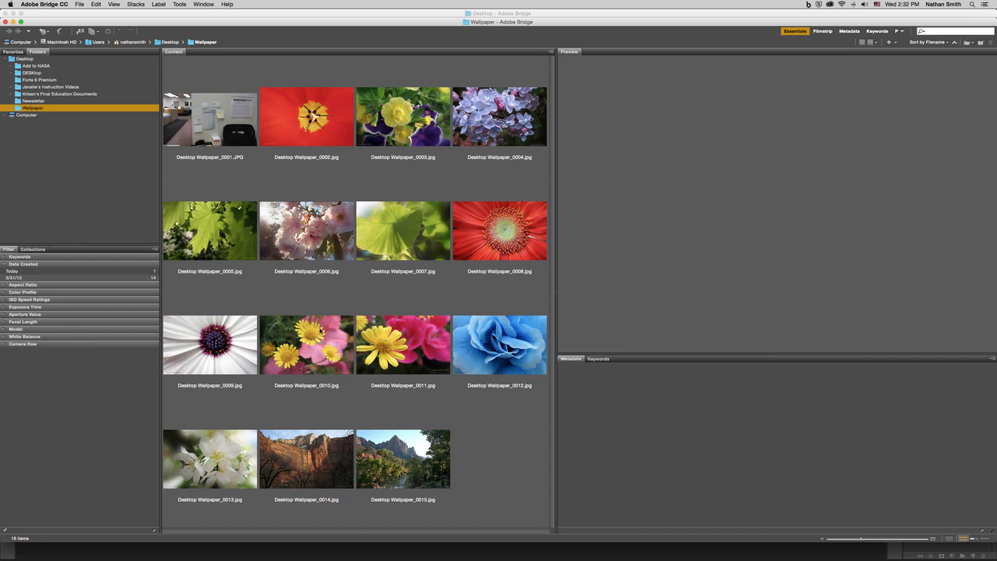
pyautogui.moveTo(315, 374)
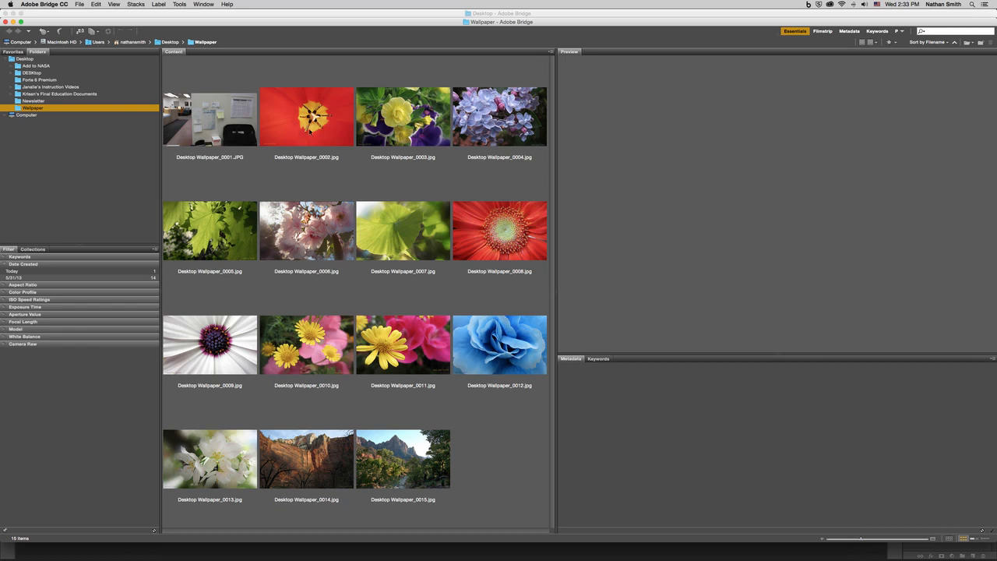
# Preview Desktop Wallpaper_0002 and scroll its metadata to the IPTC Core copyright fields
pyautogui.click(306, 117)
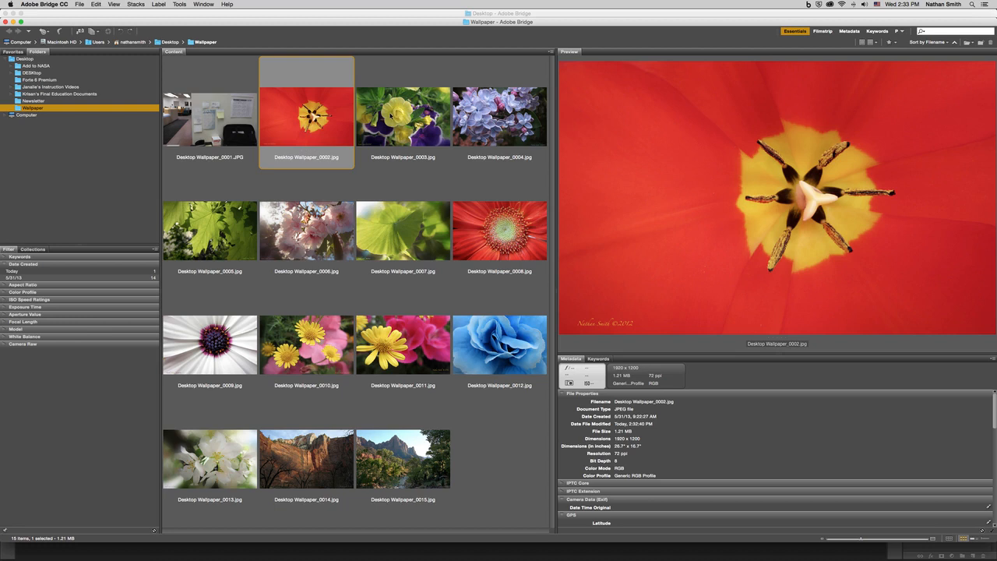
pyautogui.moveTo(746, 201)
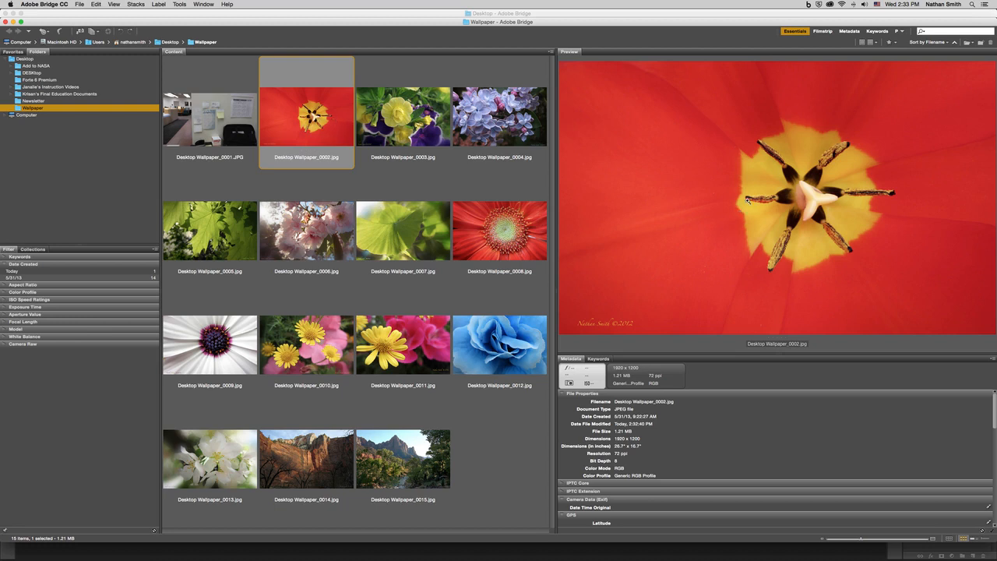
pyautogui.moveTo(744, 320)
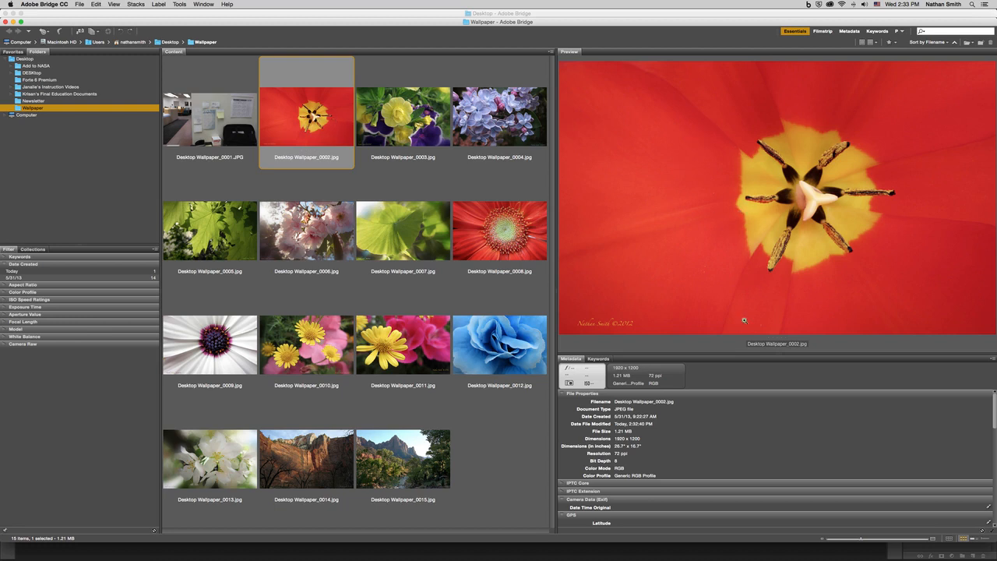
pyautogui.moveTo(592, 366)
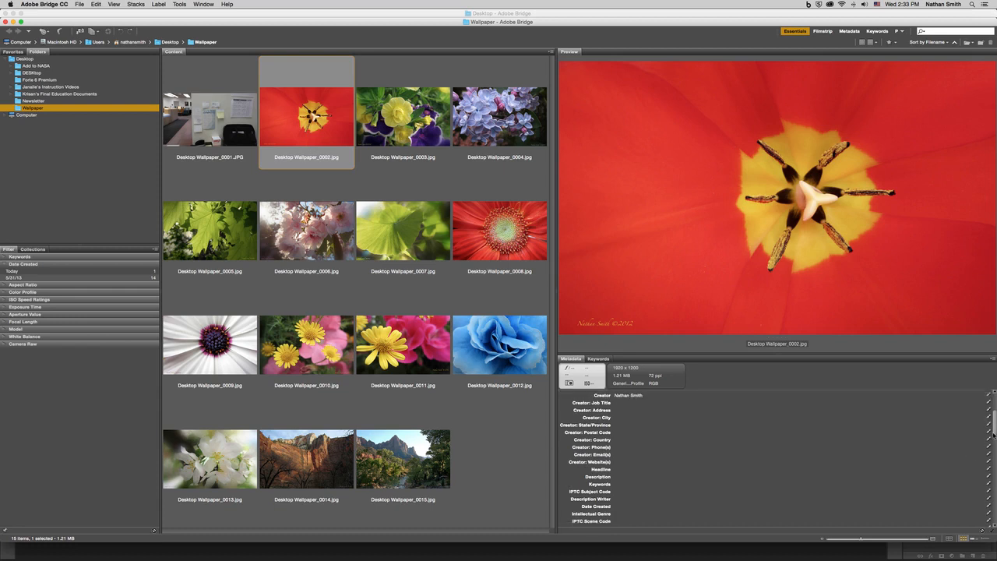
pyautogui.scroll(-3)
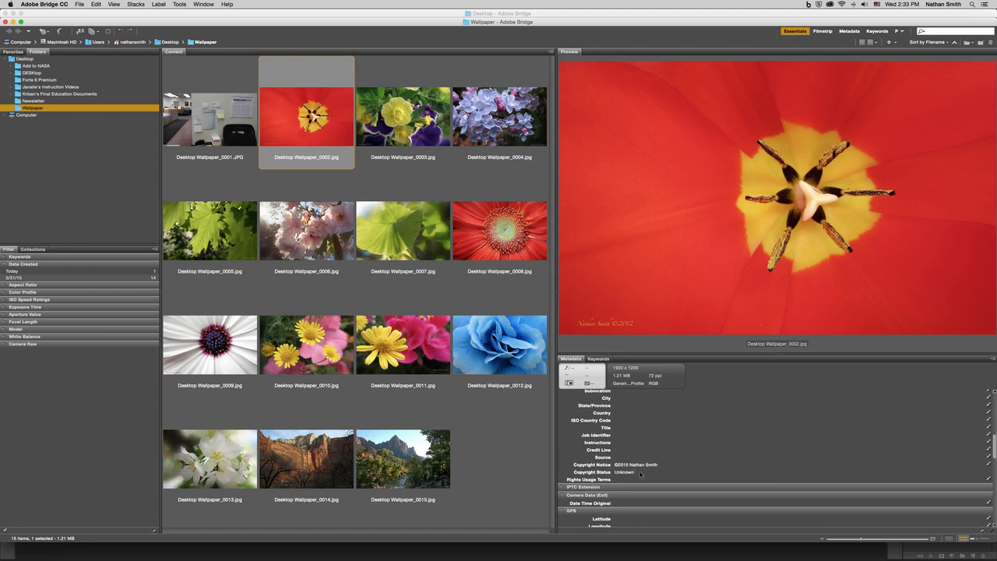
pyautogui.moveTo(505, 228)
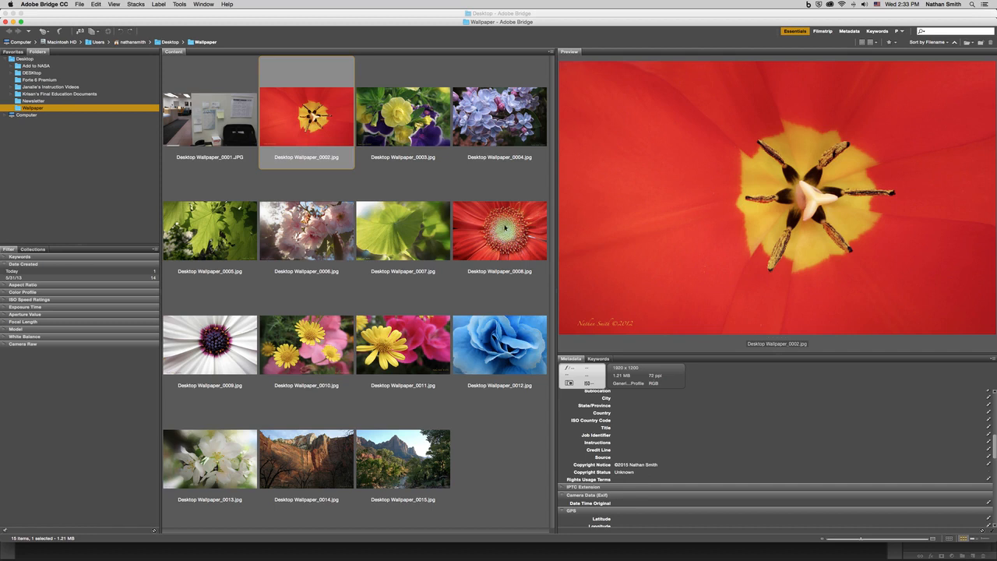
# Preview wallpapers 0004, 0006, 0009 and 0010, then open tulip photo 0002 in Photoshop
pyautogui.click(500, 117)
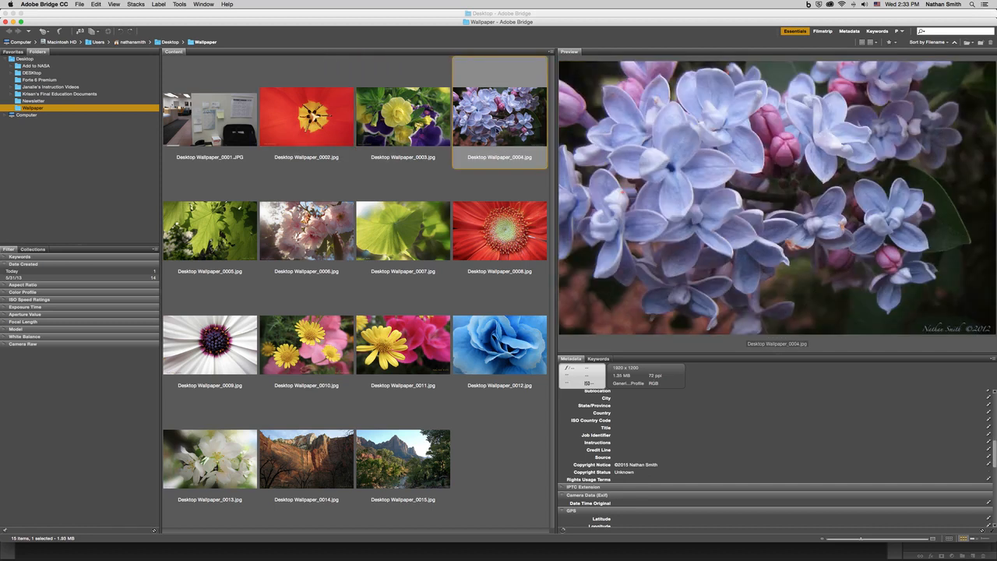
pyautogui.click(307, 231)
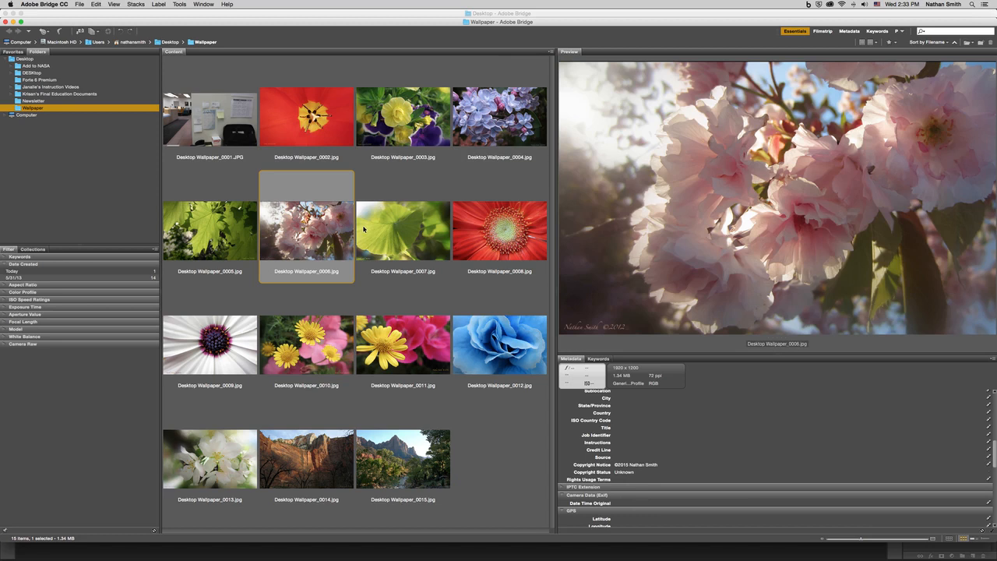
pyautogui.click(209, 344)
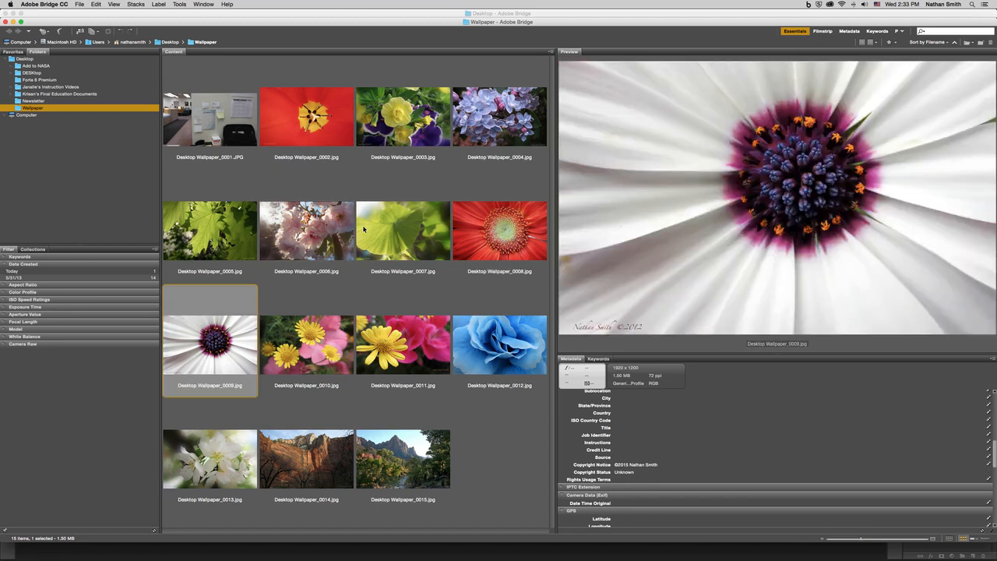
pyautogui.click(306, 344)
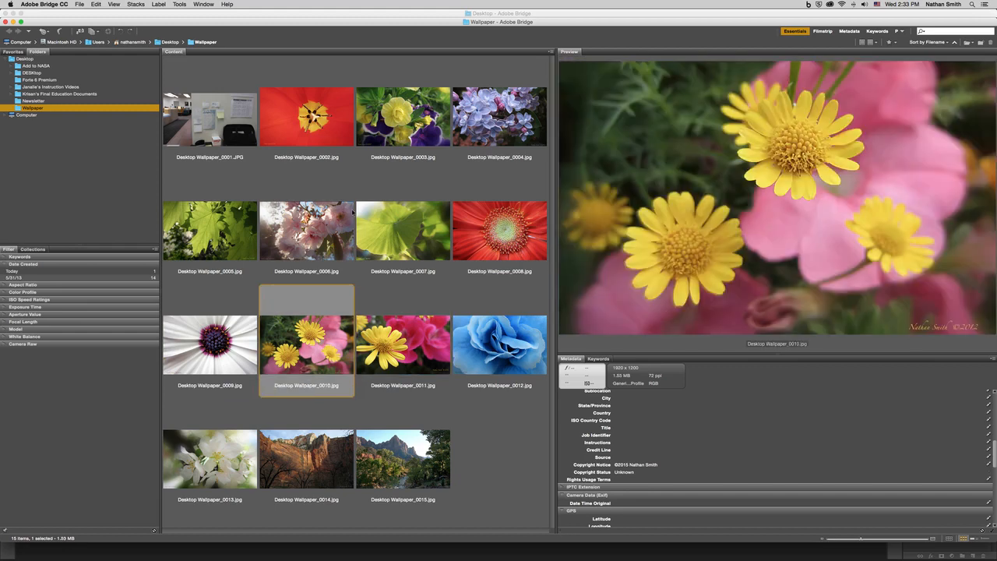
pyautogui.doubleClick(307, 116)
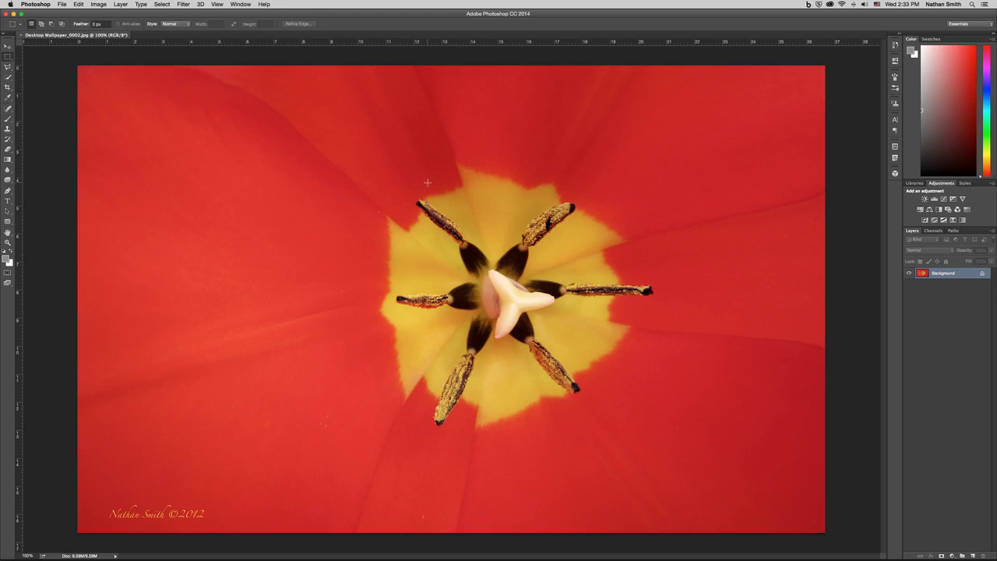
pyautogui.moveTo(456, 178)
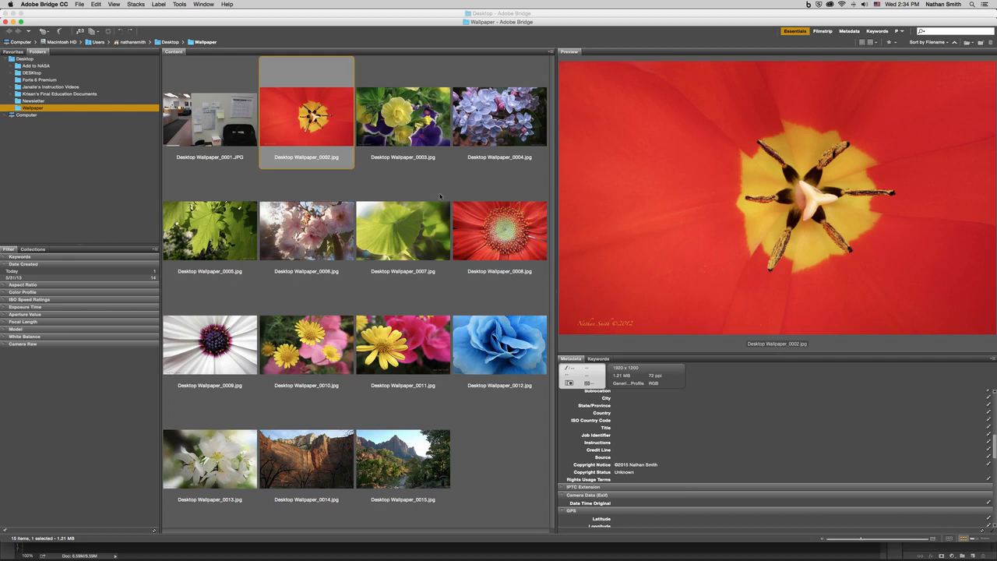
pyautogui.moveTo(440, 196)
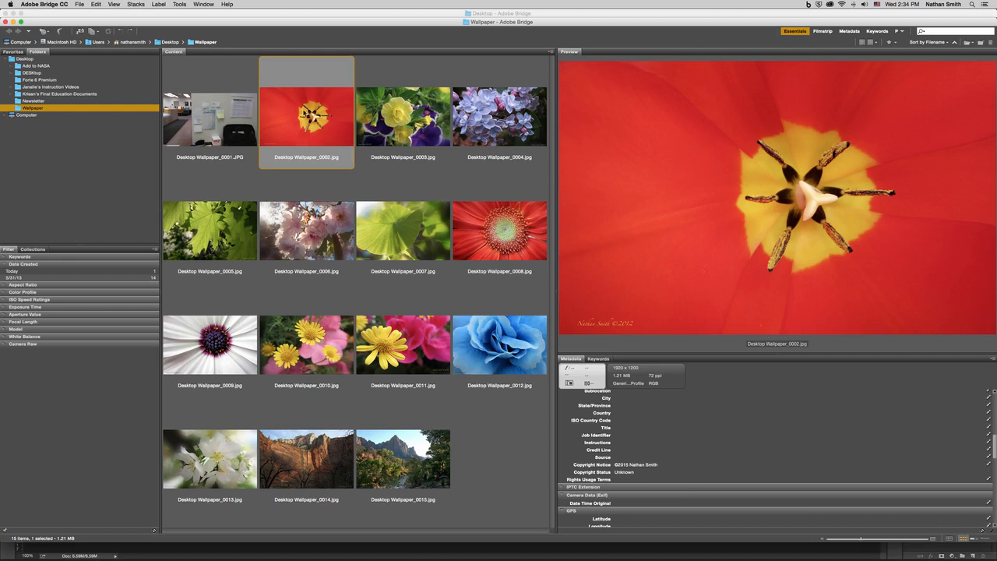
# Bring up the tulip photo's context menu with its Open With application list
pyautogui.rightClick(306, 117)
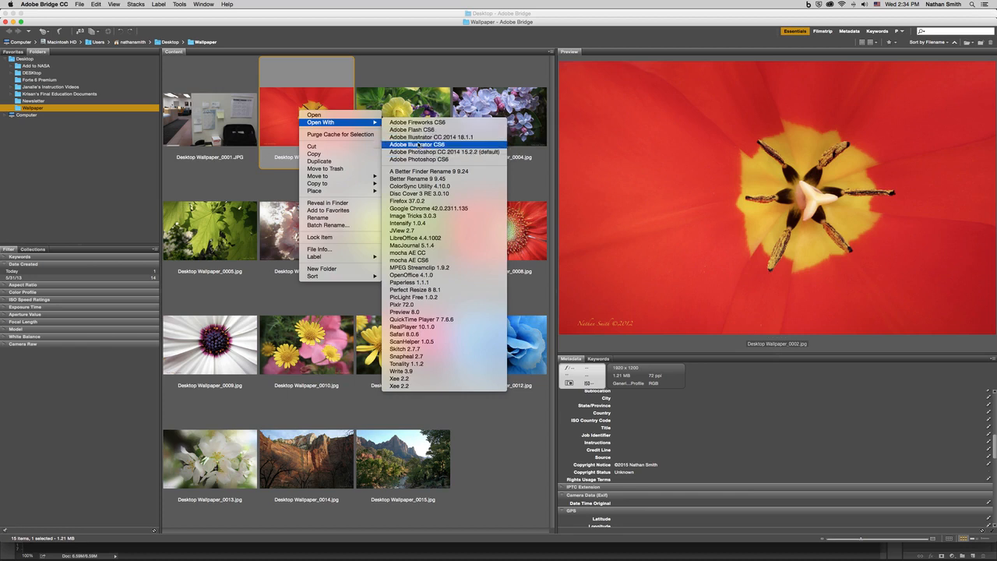
pyautogui.moveTo(444, 152)
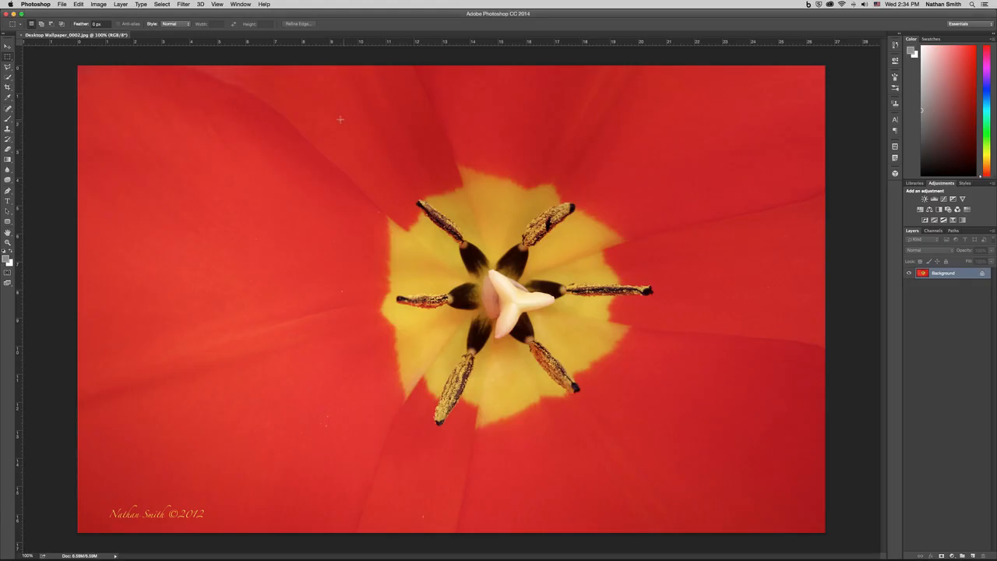
# Show Photoshop's Filter menu for the open tulip photo
pyautogui.click(184, 4)
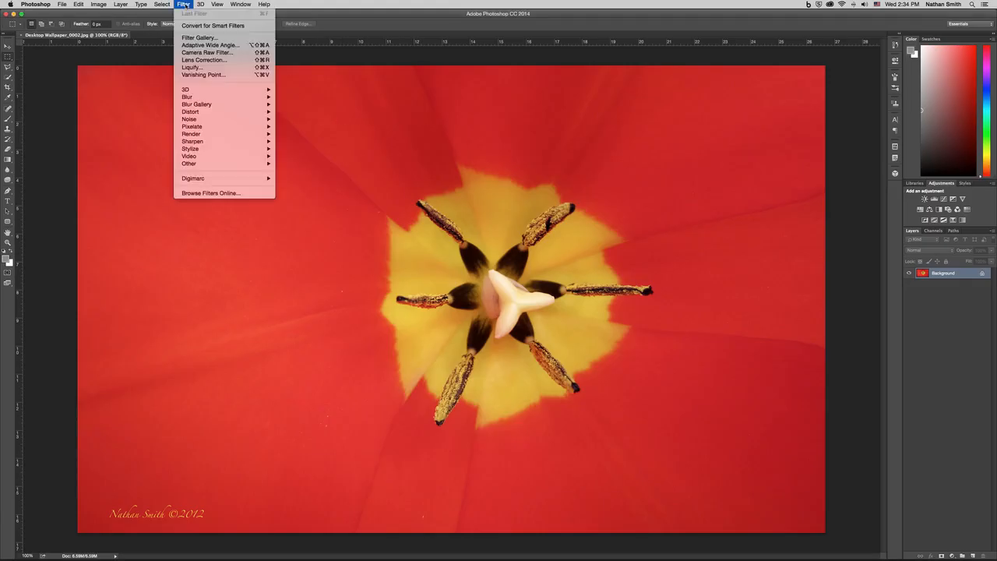
pyautogui.moveTo(207, 52)
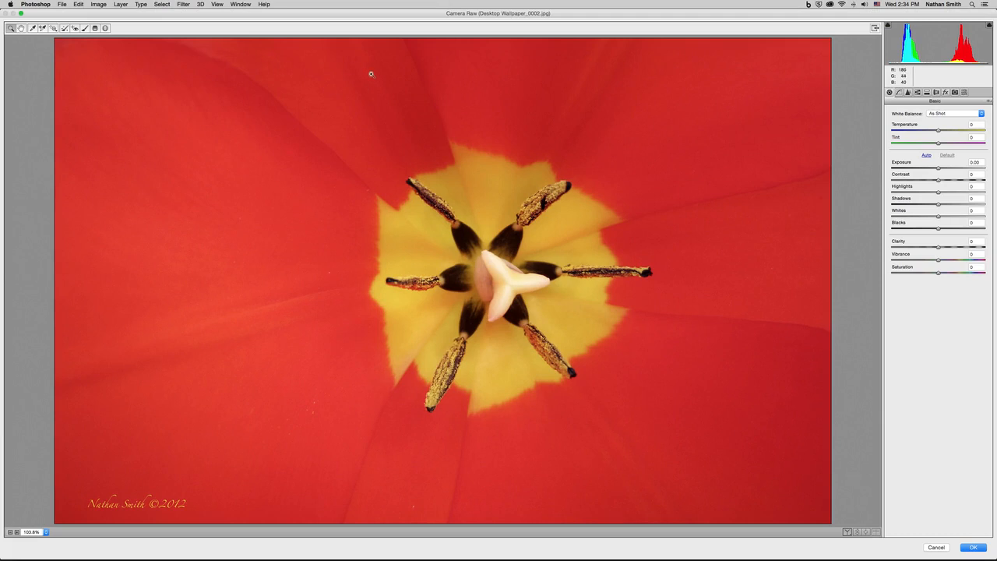
pyautogui.moveTo(427, 116)
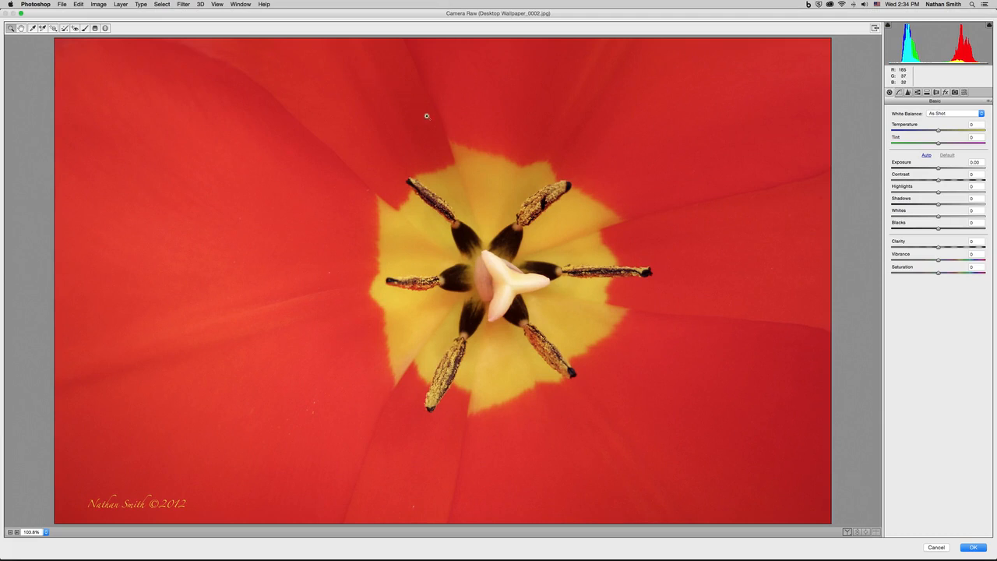